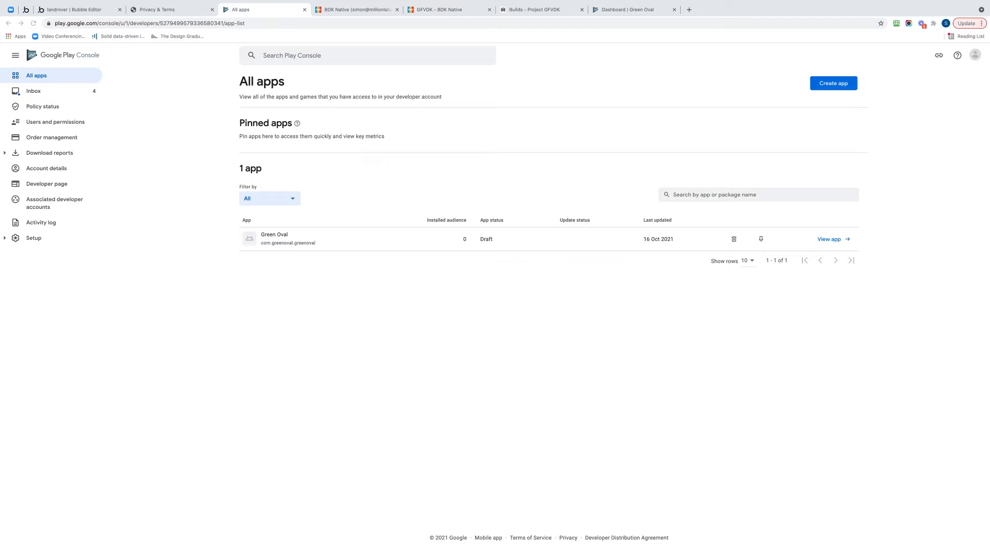
mouse_move(285, 252)
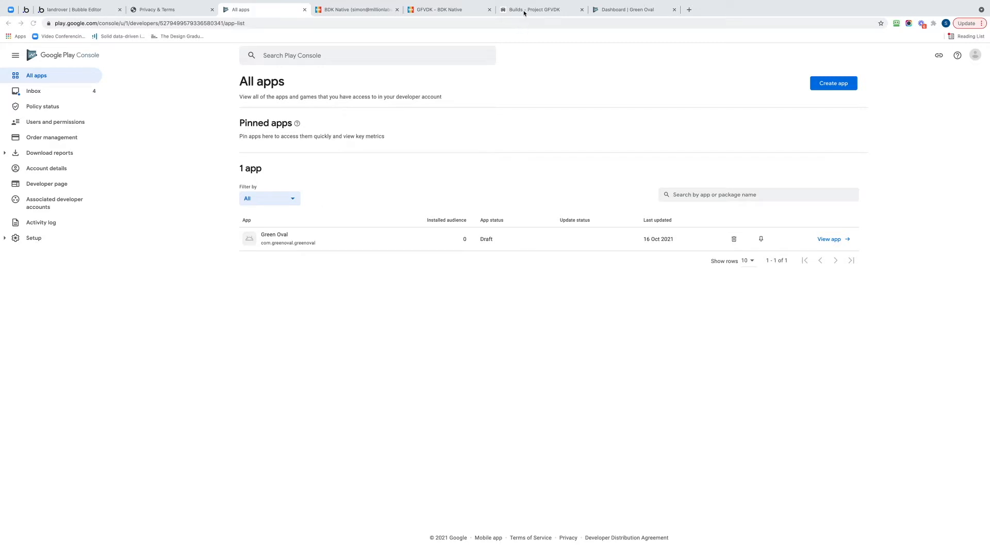
- View the Green Oval app and go to its App content page under Policy
left_click(539, 9)
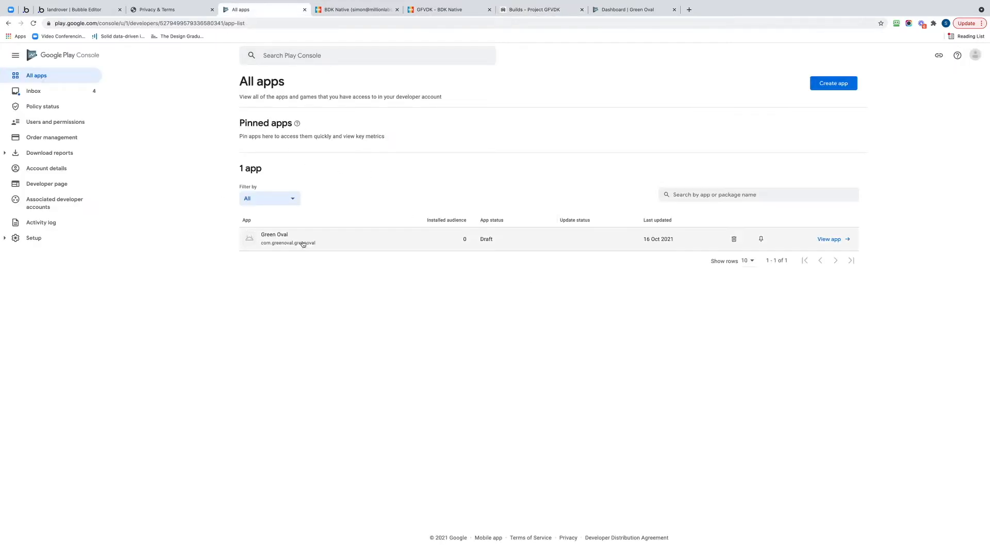
mouse_move(832, 245)
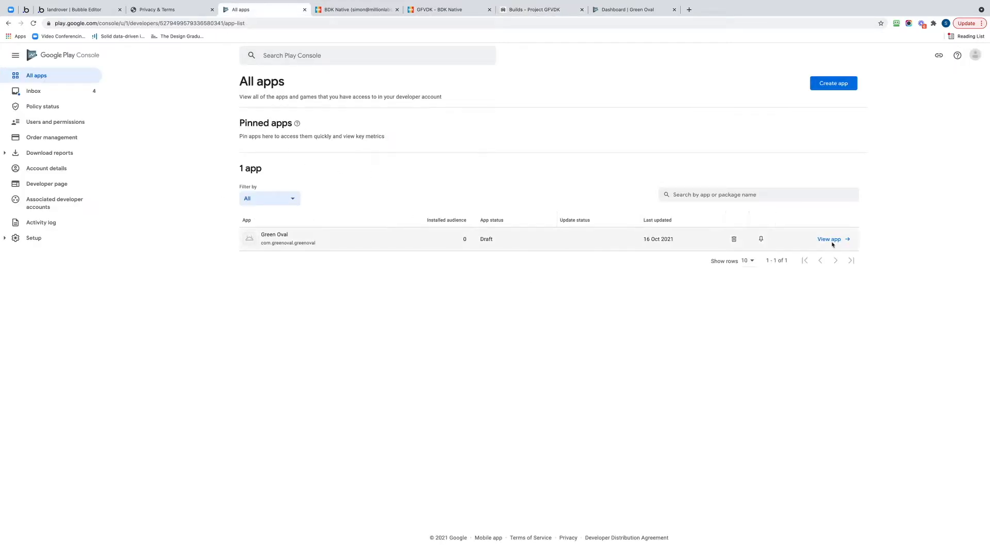
mouse_move(829, 239)
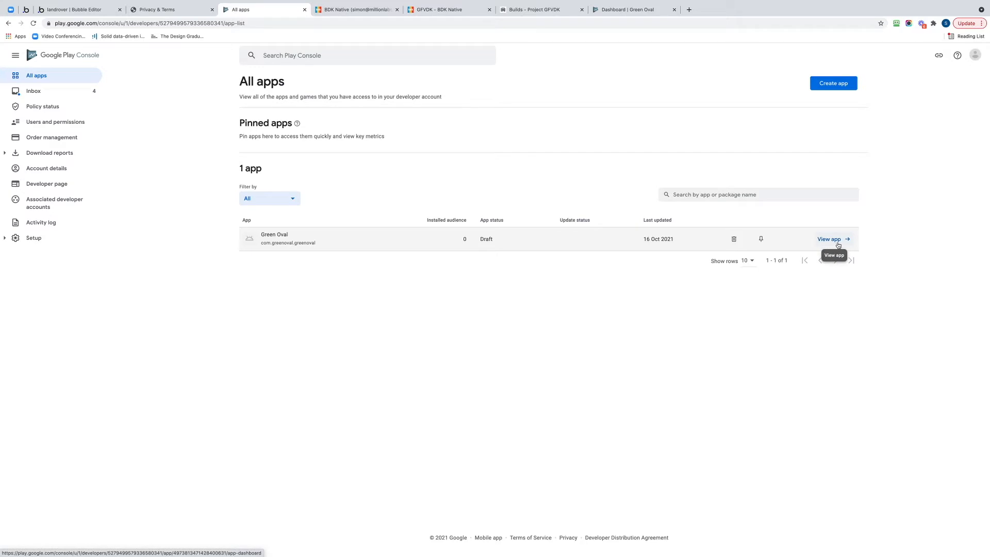
left_click(829, 238)
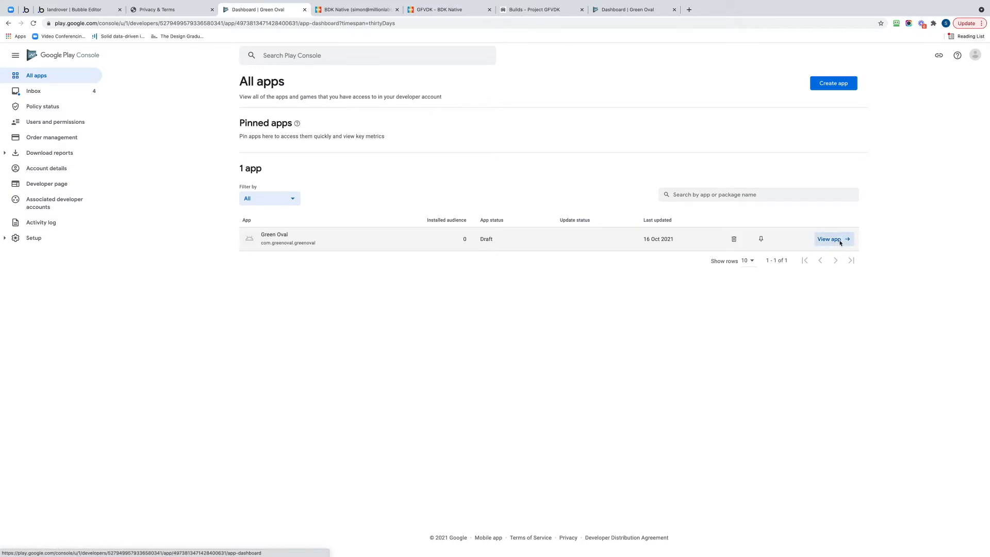
left_click(832, 238)
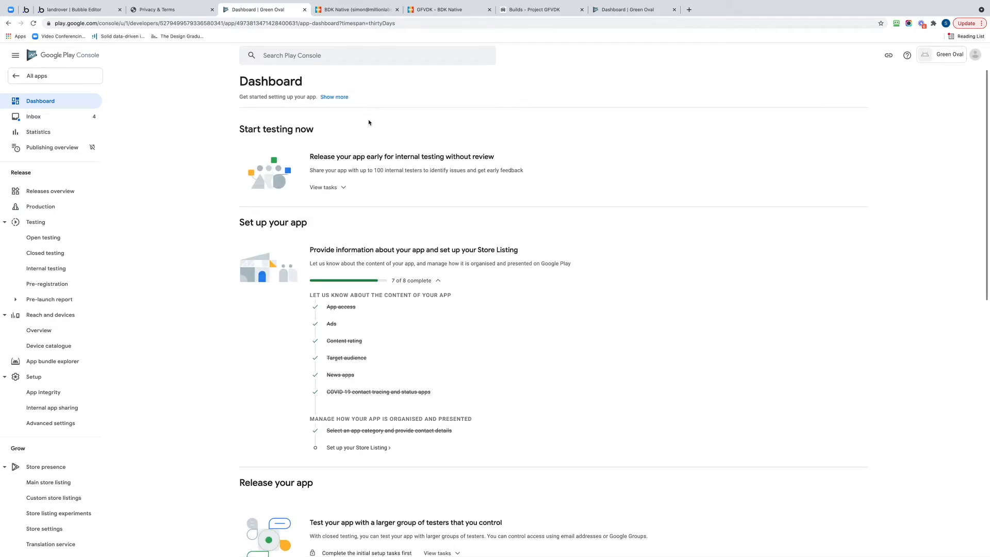
mouse_move(221, 204)
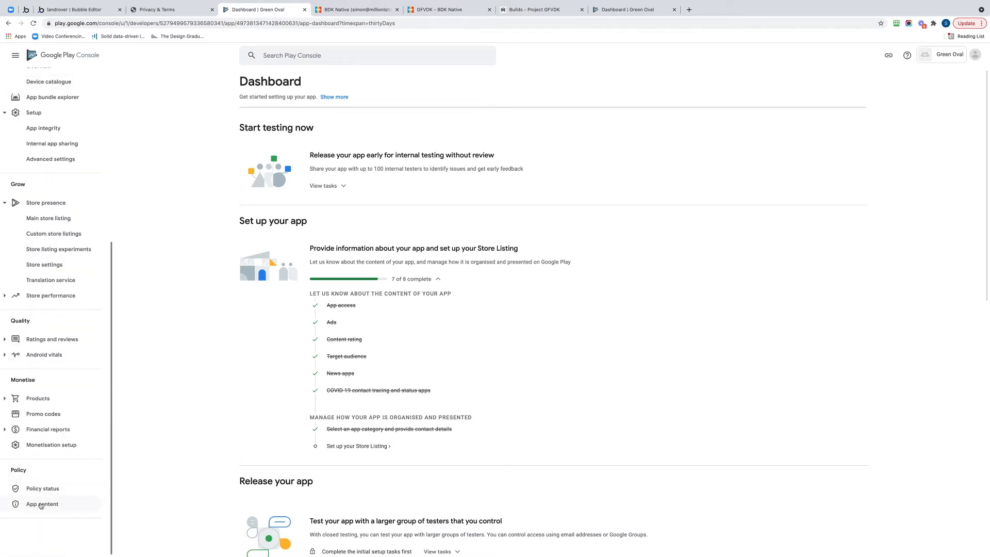
left_click(42, 504)
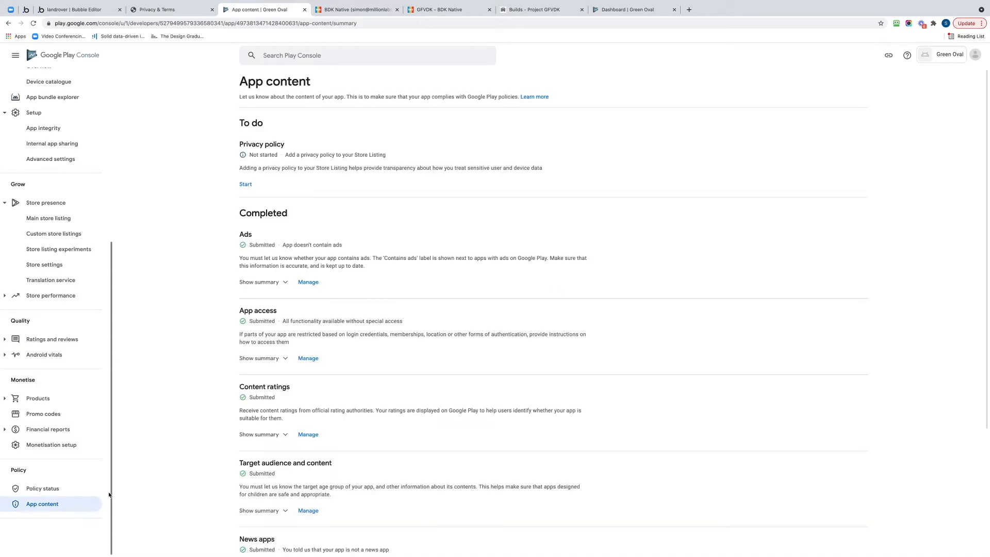
mouse_move(229, 143)
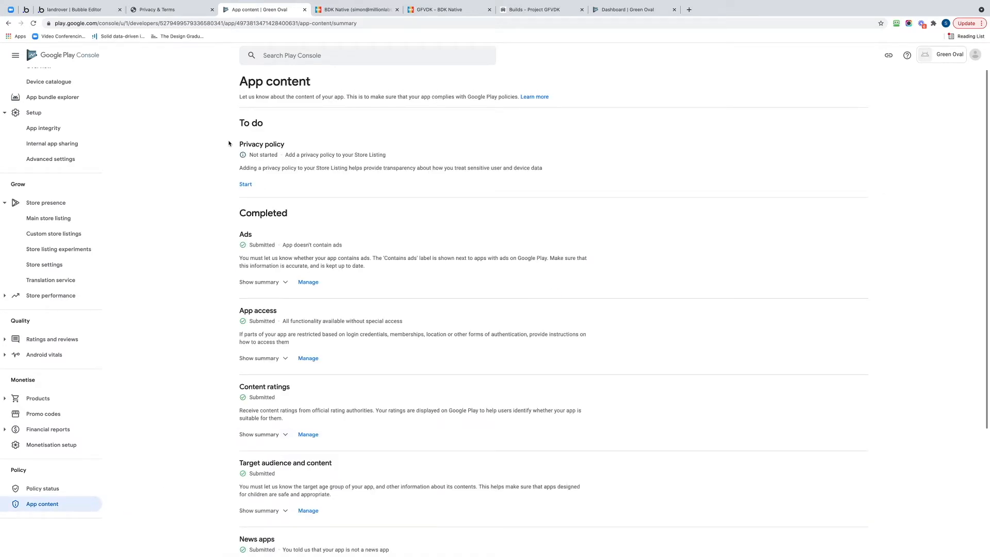
mouse_move(240, 175)
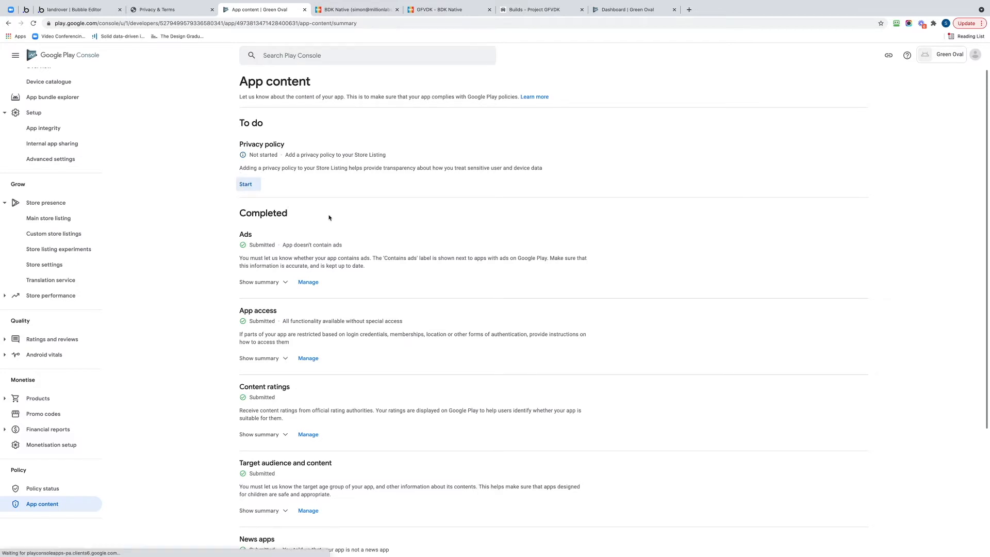
left_click(247, 184)
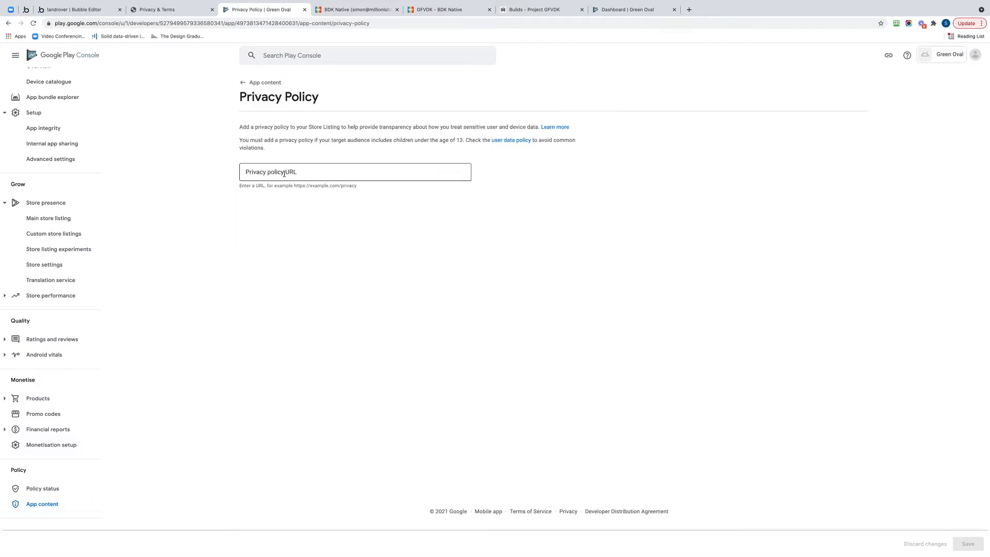
type("https://greenovalapp.com/privacy_terms/")
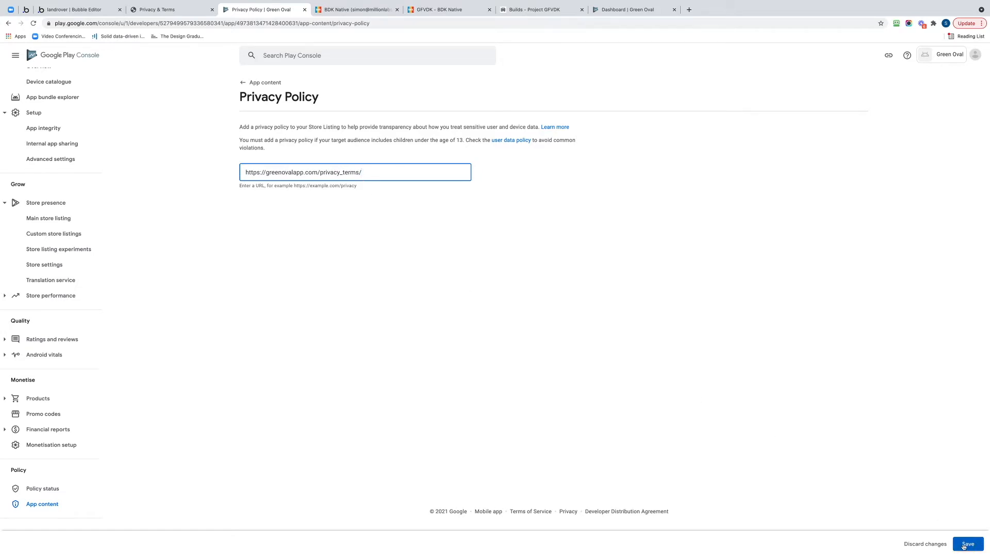
left_click(967, 543)
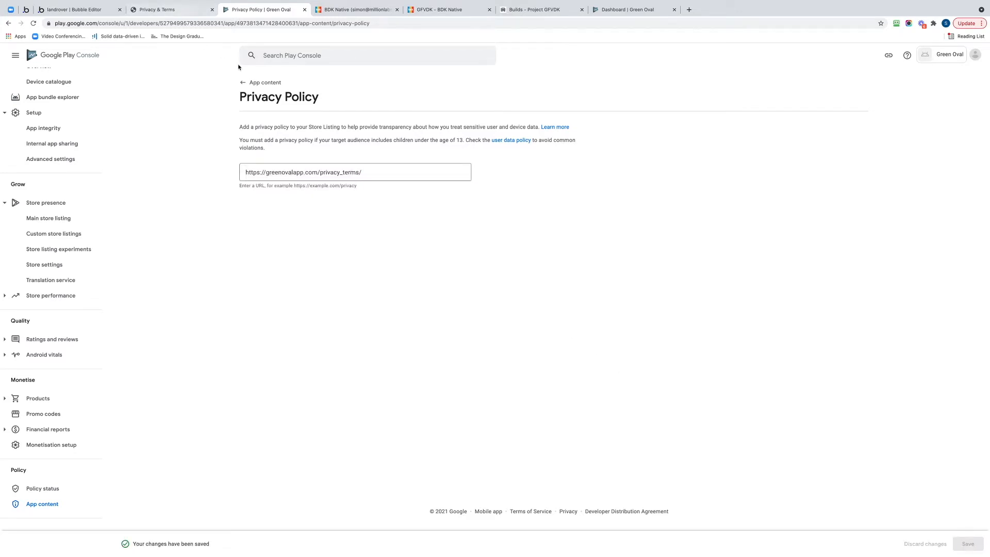
left_click(265, 82)
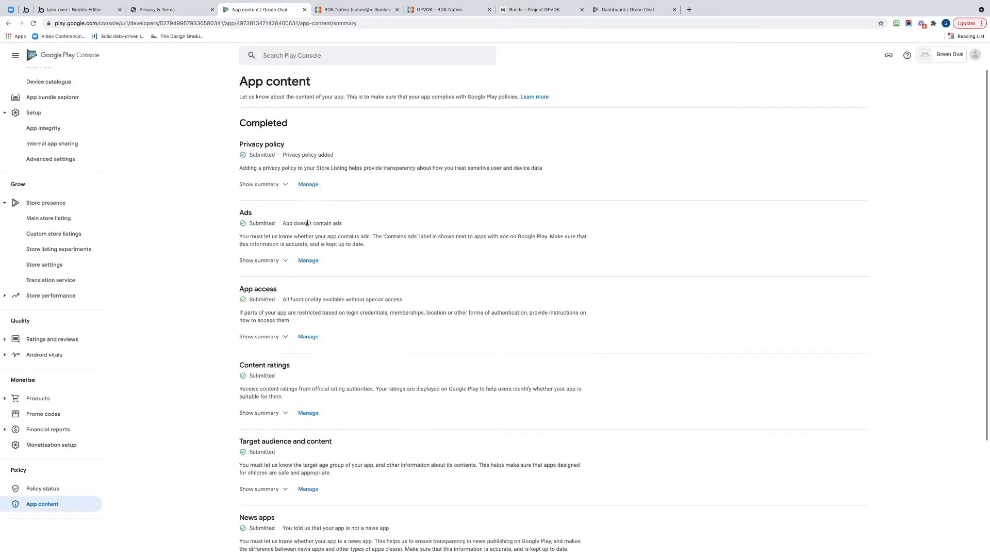
scroll("down", 3)
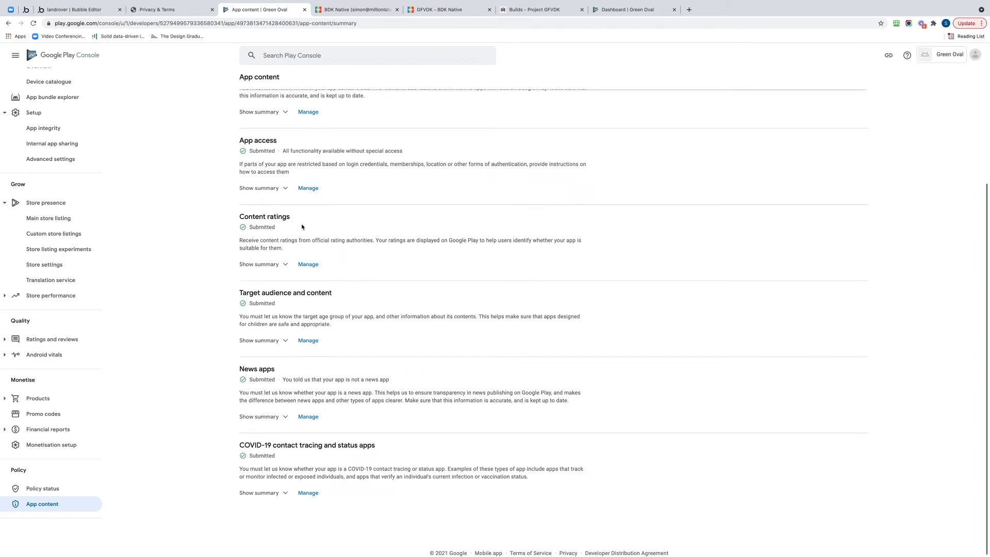
mouse_move(247, 352)
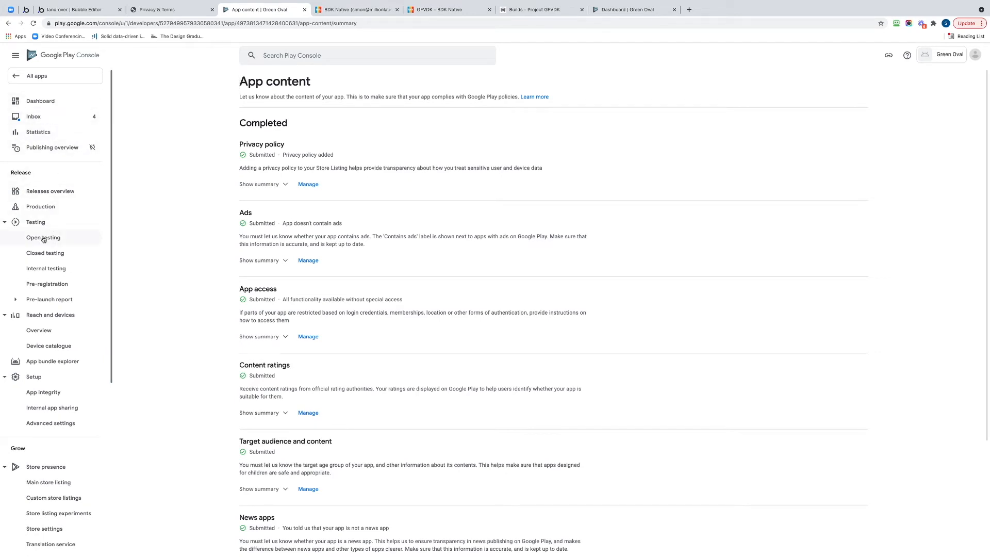
- Discard the old draft on the Open testing track and create a new release
left_click(43, 237)
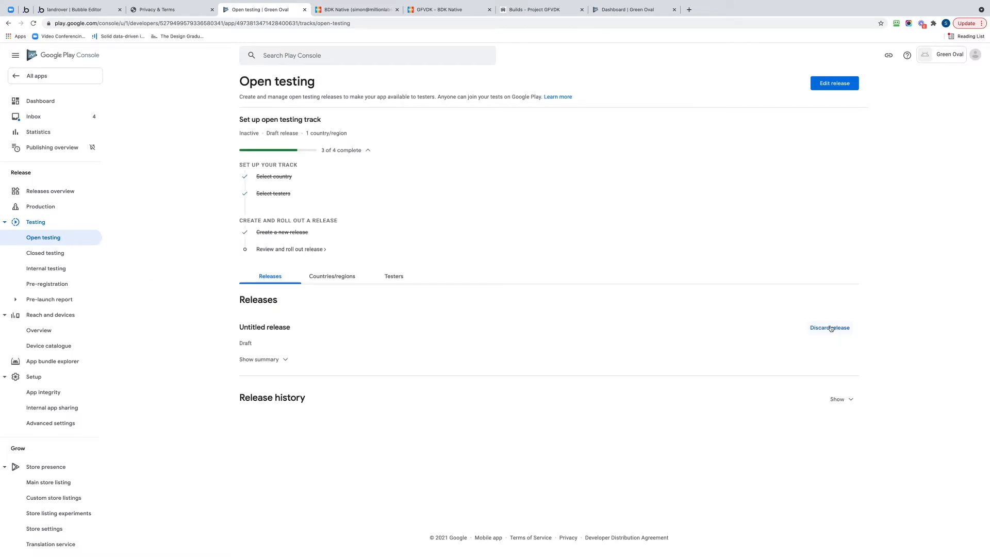
left_click(829, 327)
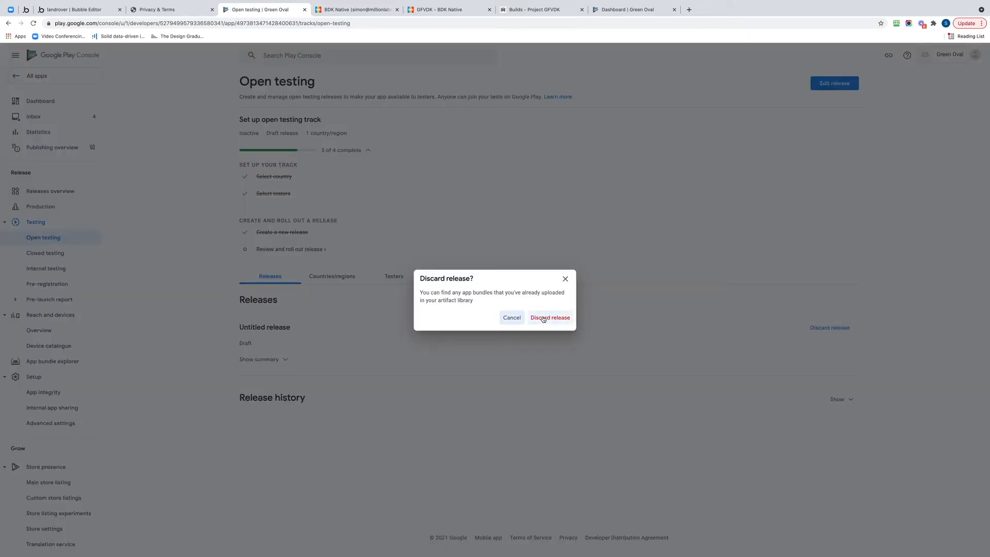
left_click(550, 318)
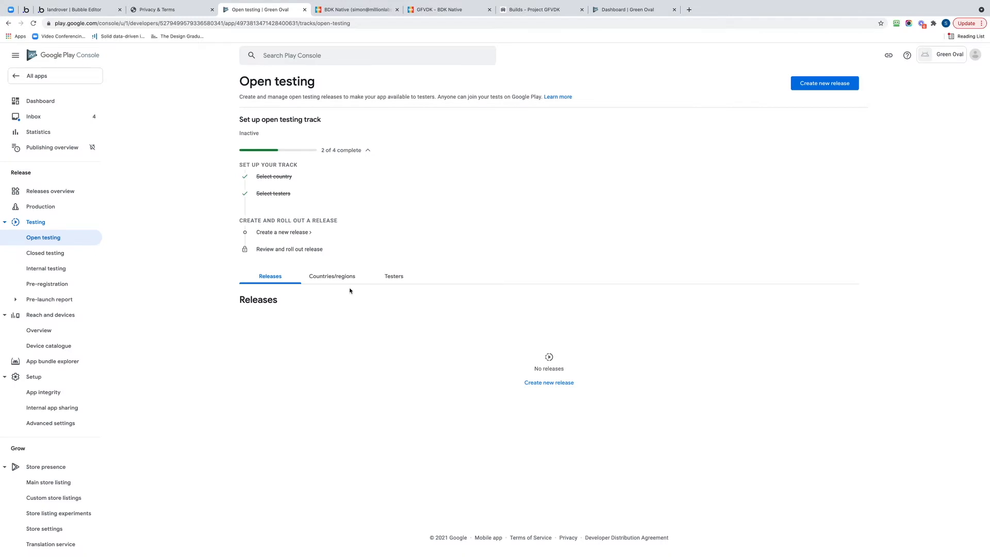
mouse_move(548, 382)
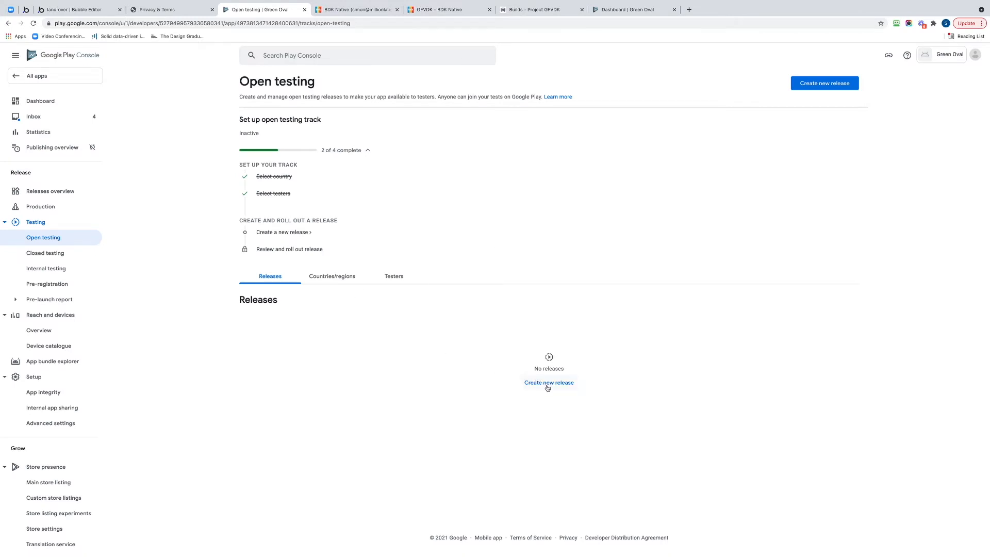
left_click(548, 383)
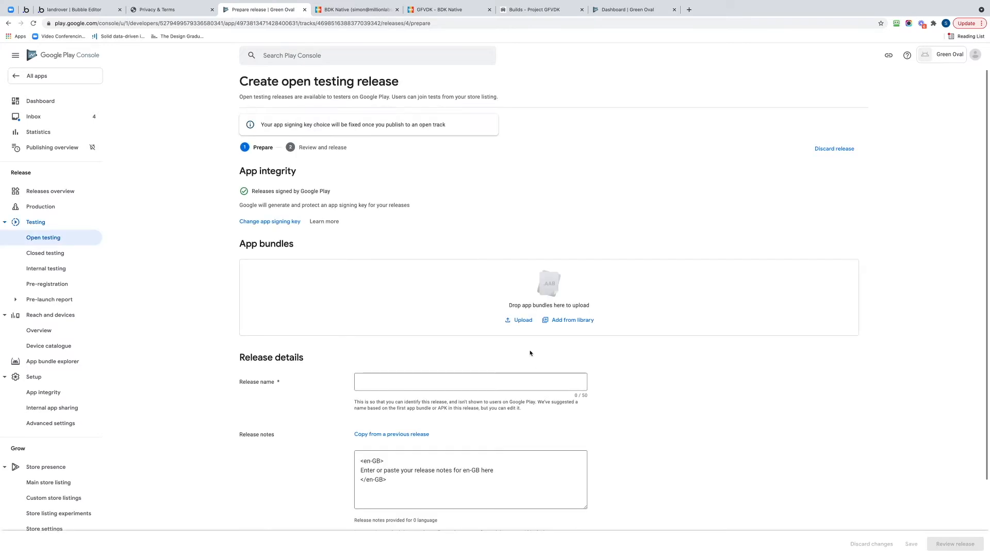
- Upload the Green Oval .aab bundle and name the release Version Test 1.1
left_click(518, 320)
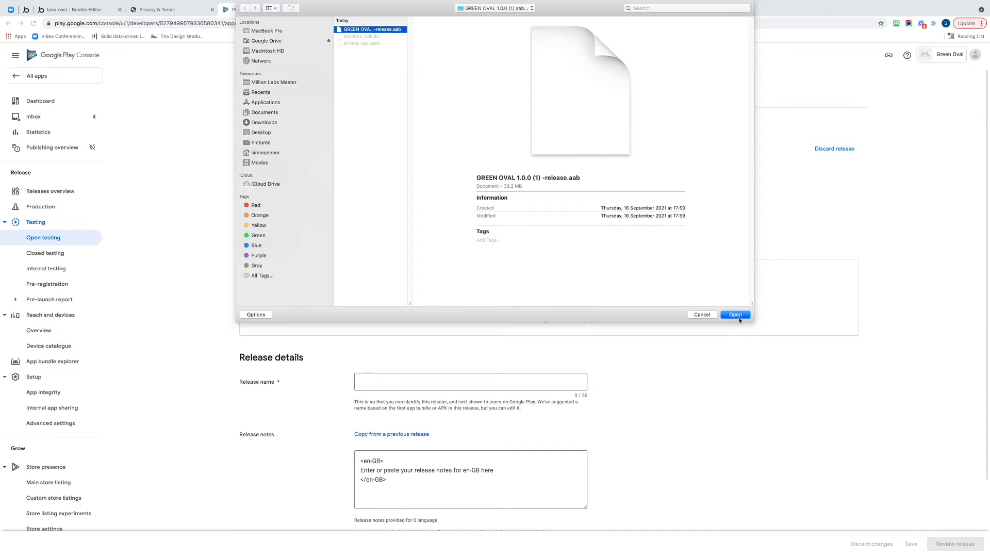
left_click(734, 315)
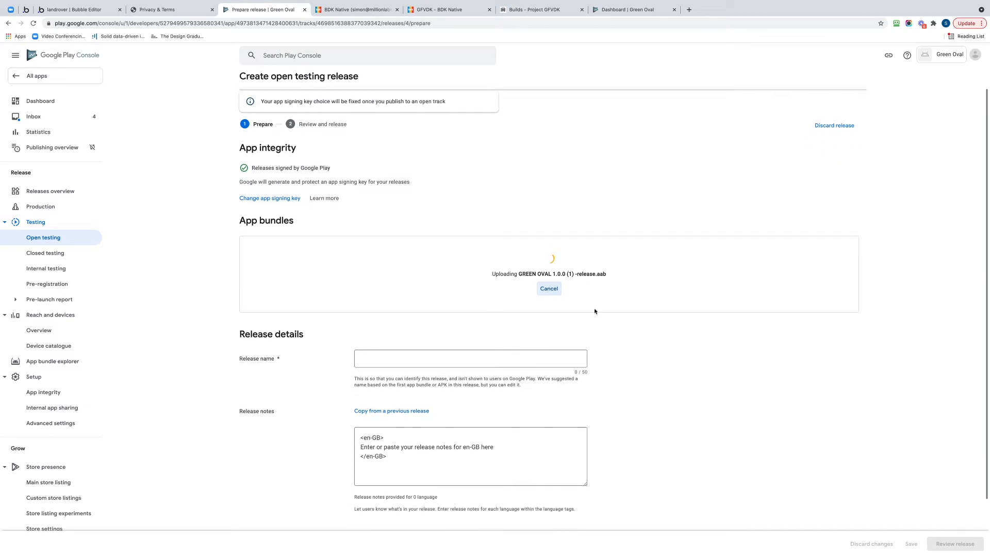
left_click(470, 358)
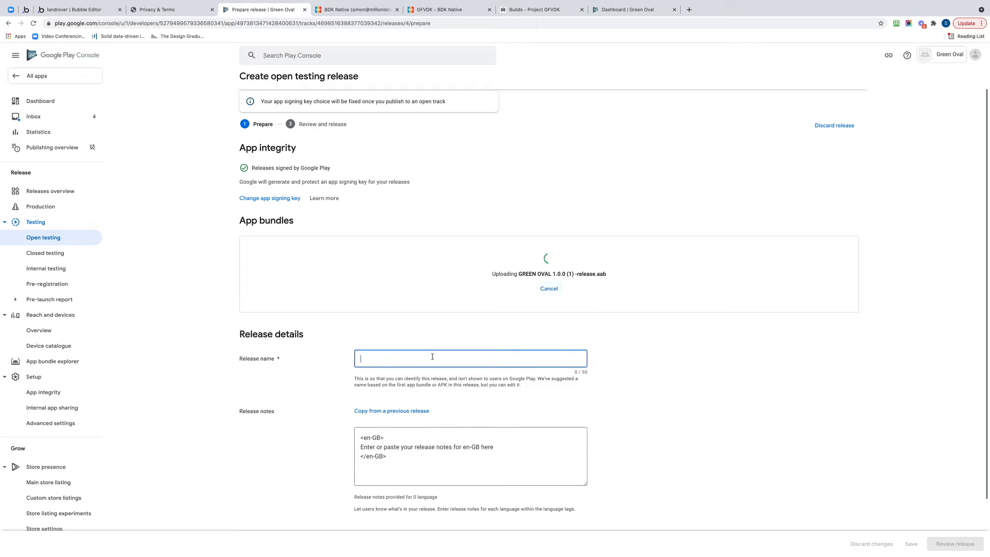
type("Version 1")
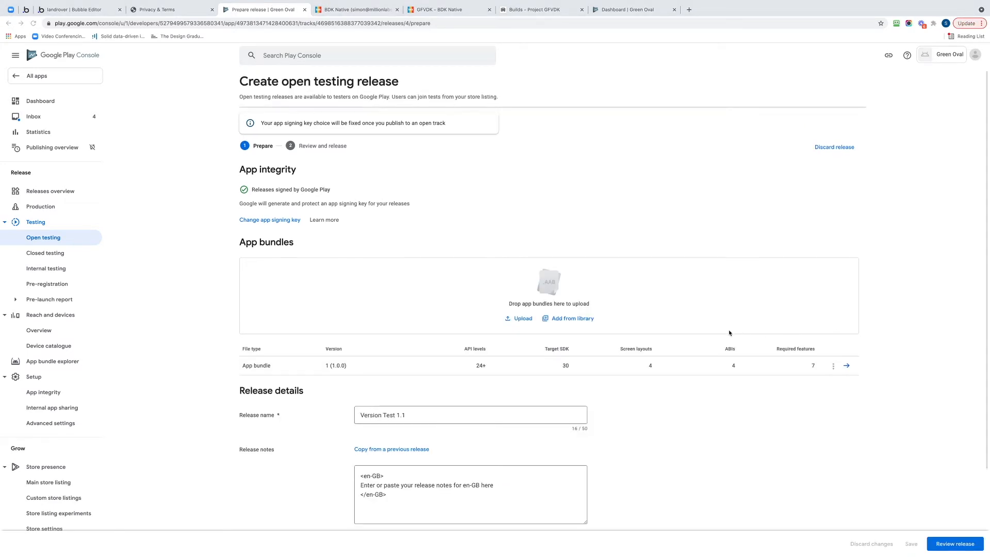
scroll("down", 3)
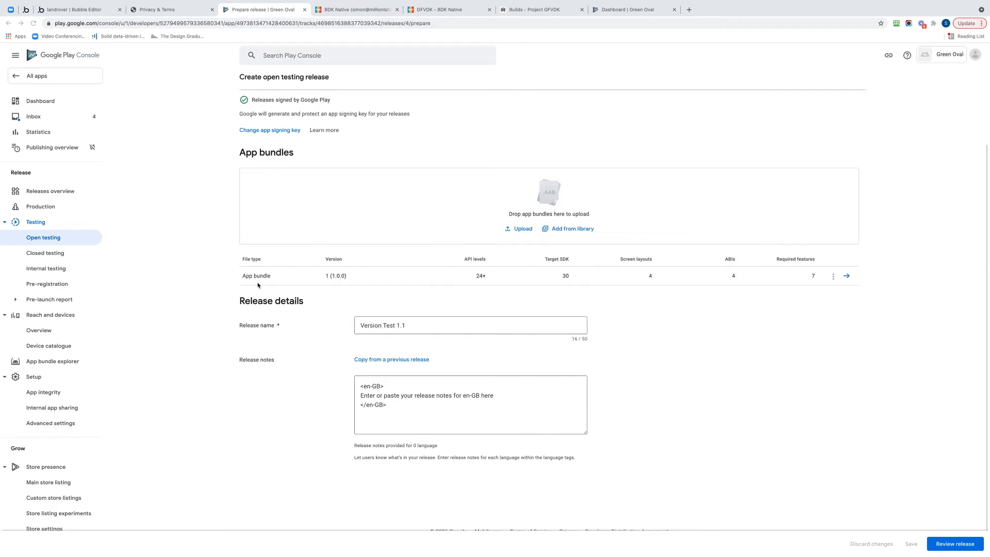
mouse_move(279, 301)
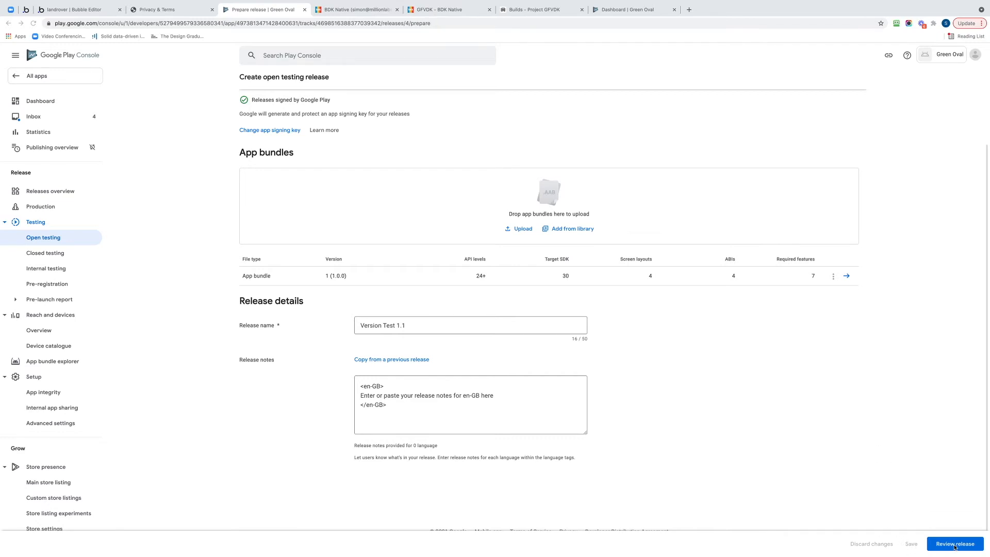
- Review the release and expand its 2 errors and 3 warnings
left_click(954, 544)
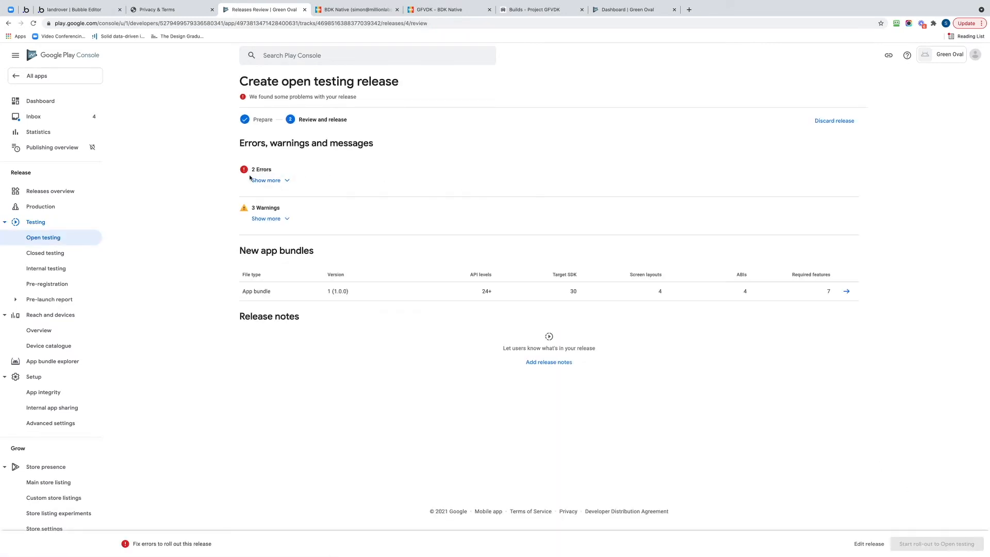
left_click(266, 179)
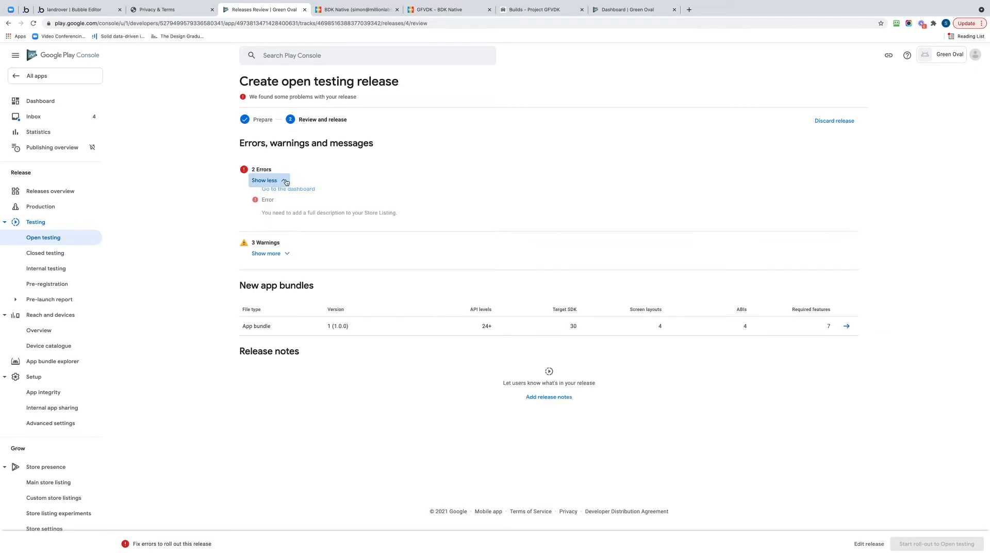
left_click(264, 179)
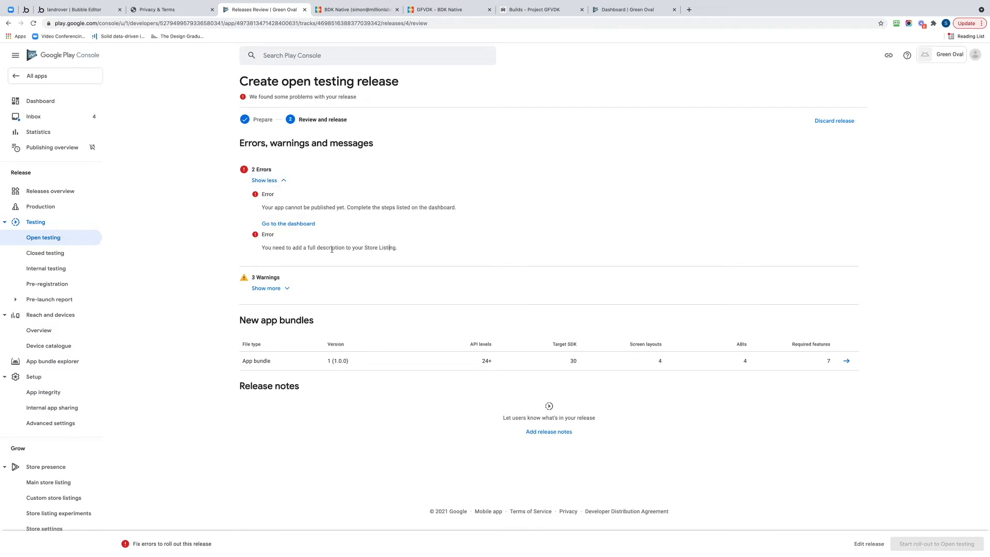
left_click(265, 288)
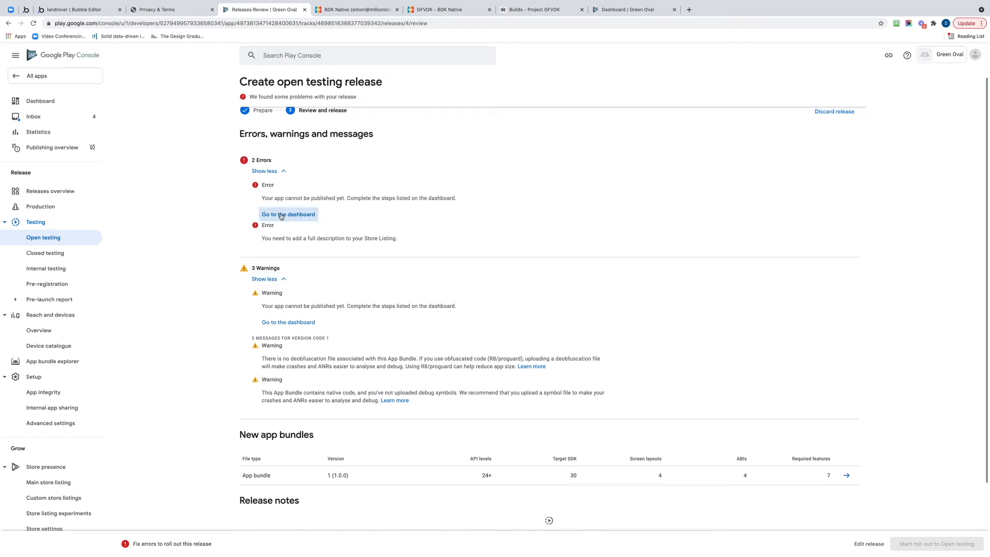
- Go to the dashboard and start the Set up your Store Listing task
left_click(288, 215)
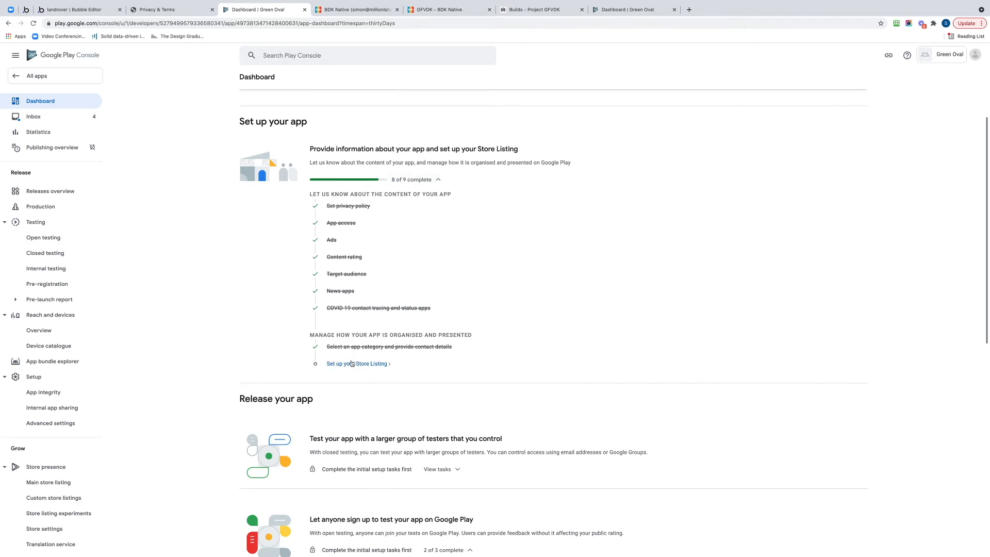
left_click(357, 364)
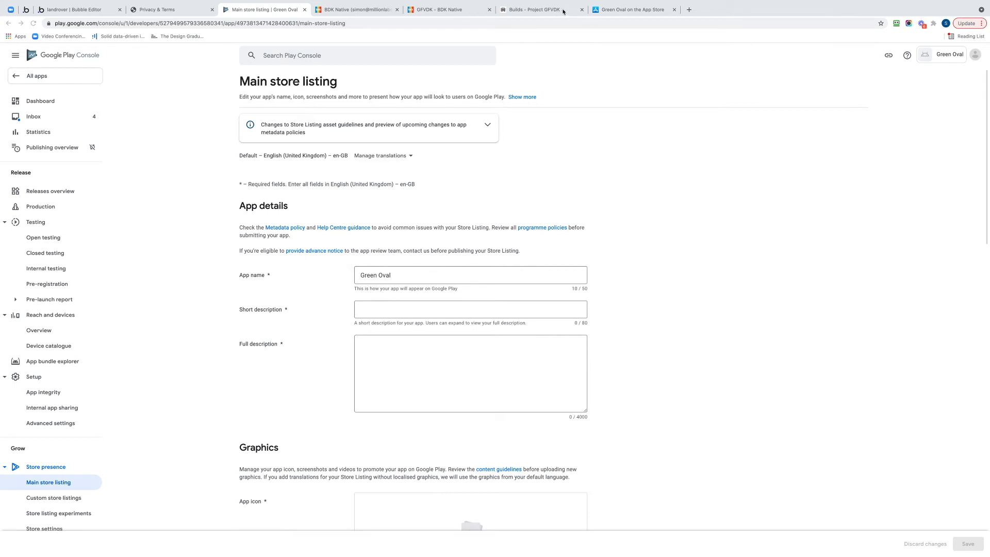
- Copy the App Store subtitle 'Land Rover maintenance & restoration app' into the Short description
left_click(631, 9)
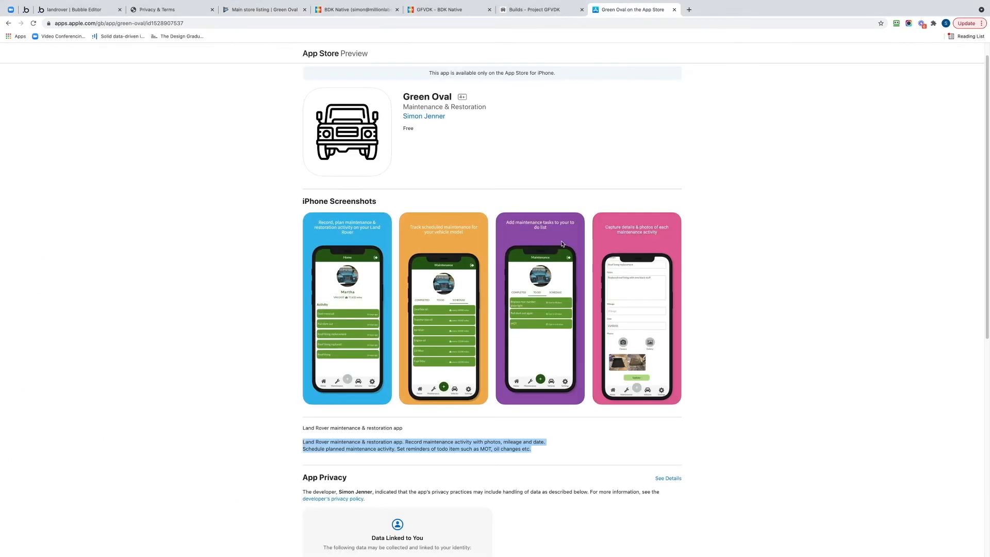
scroll("down", 3)
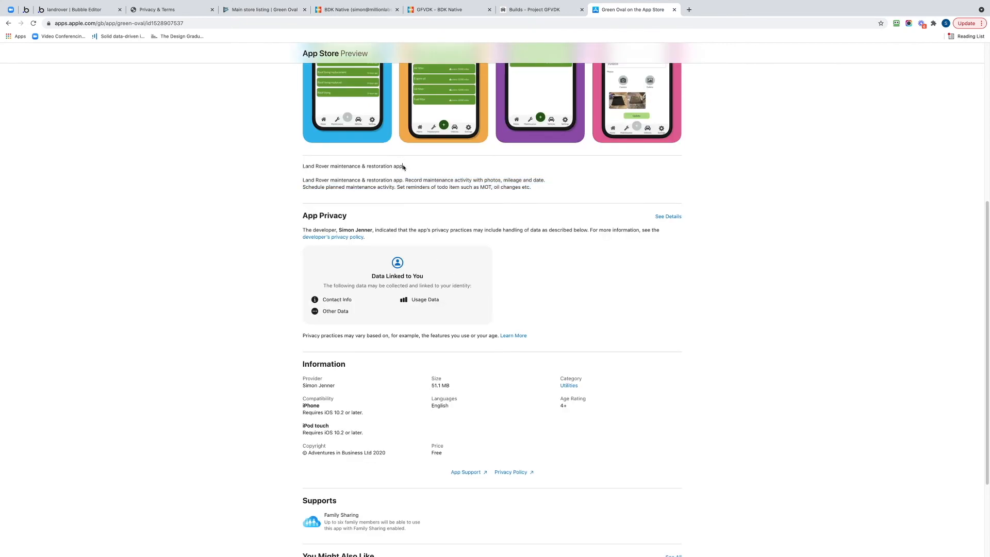
triple_click(352, 166)
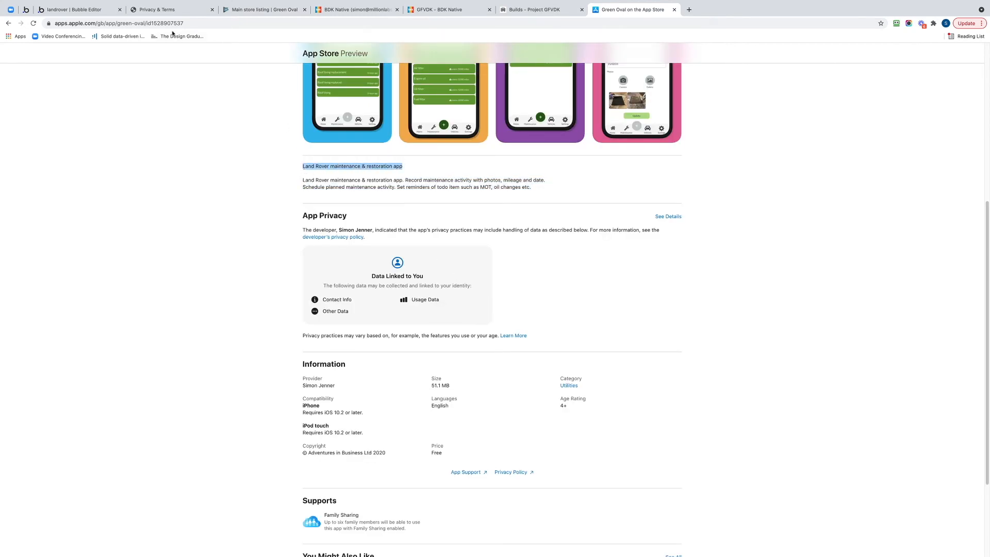
left_click(264, 9)
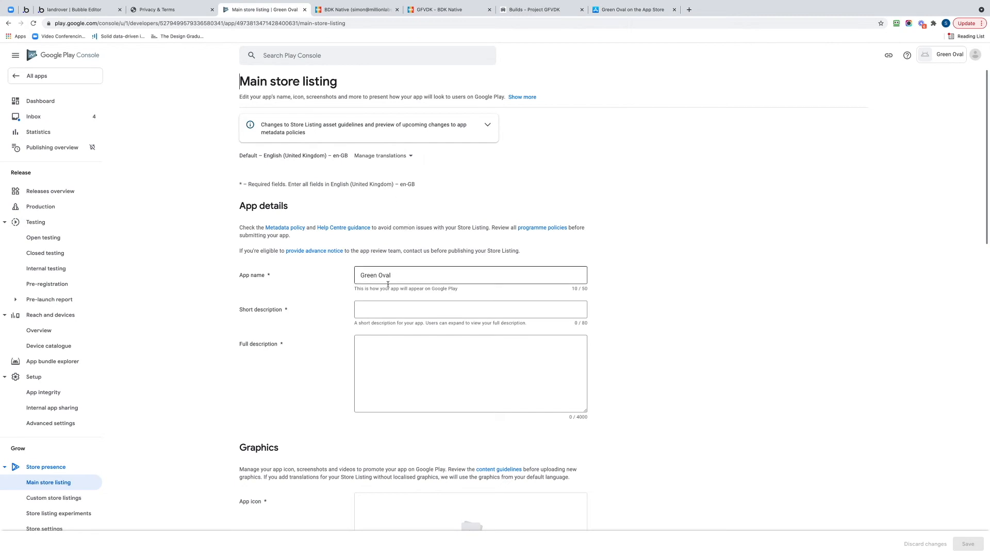
type("Land Rover maintenance & restoration app")
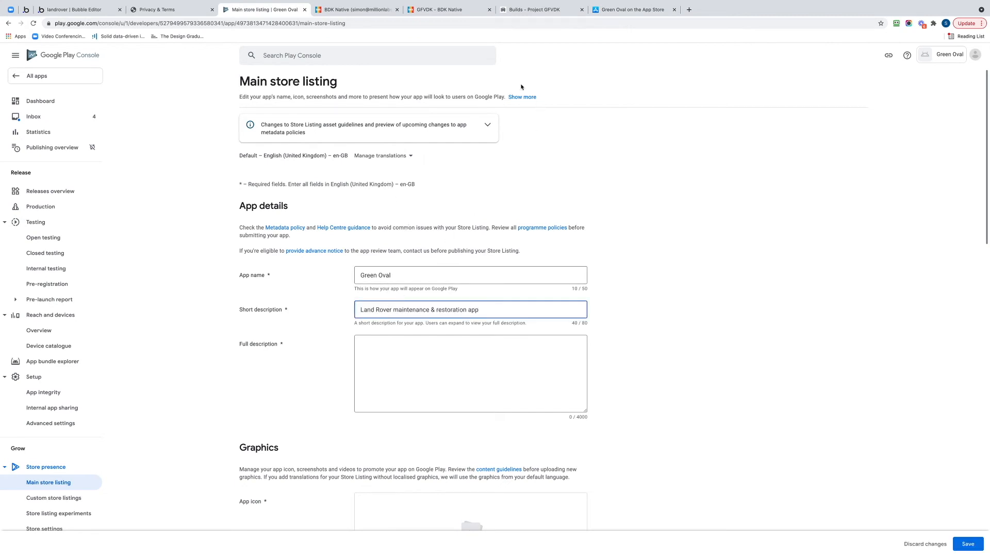
- Copy the App Store description into the Full description and save the listing
left_click(633, 9)
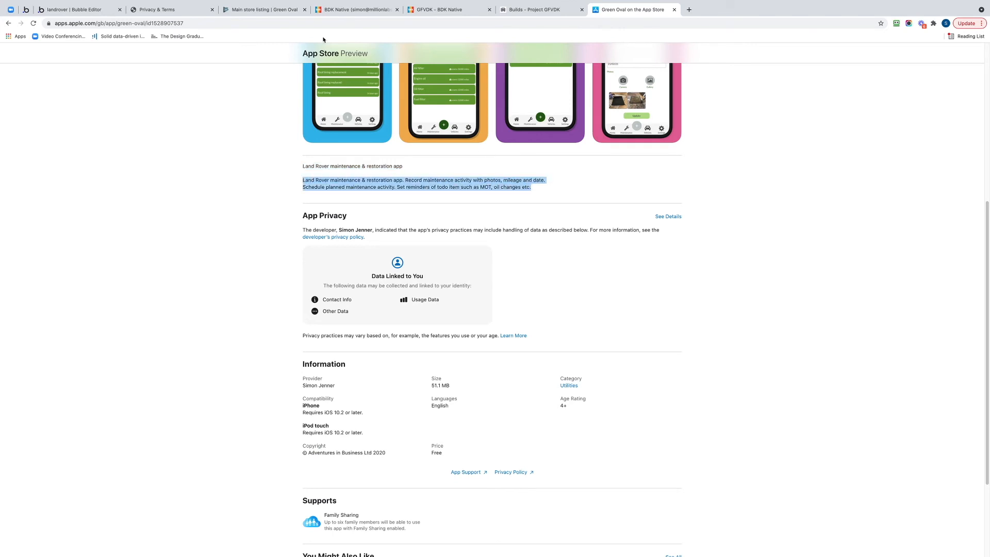
left_click(264, 10)
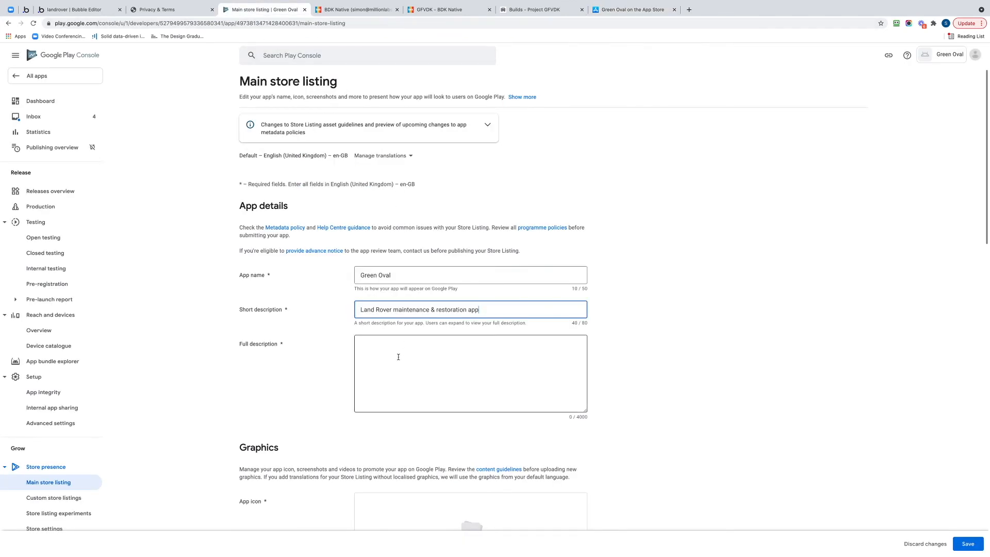
type("Land Rover maintenance & restoration app. Record maintenance activity with photos, mileage and date. Schedule planned maintenance activity. Set reminders of todo item such as MOT, oil changes etc.")
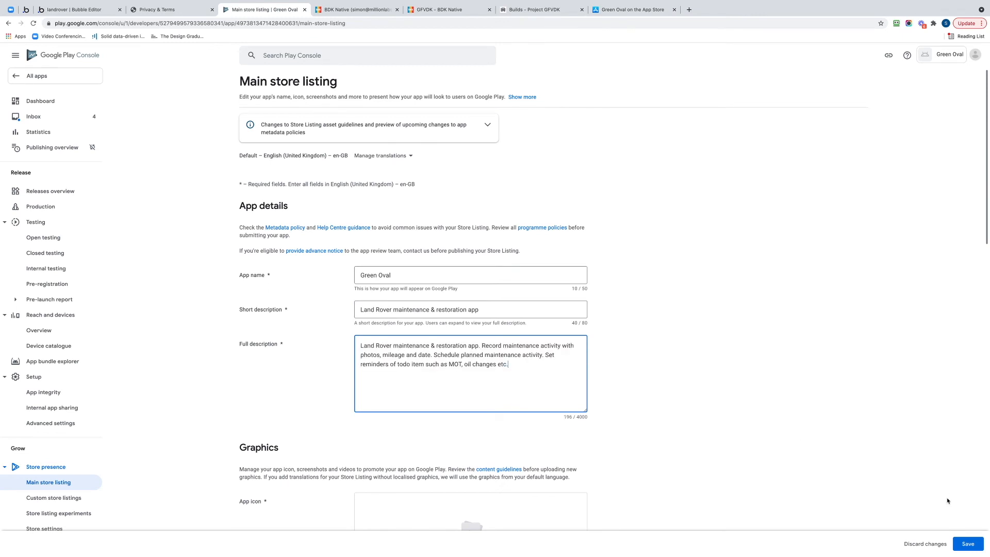
left_click(966, 544)
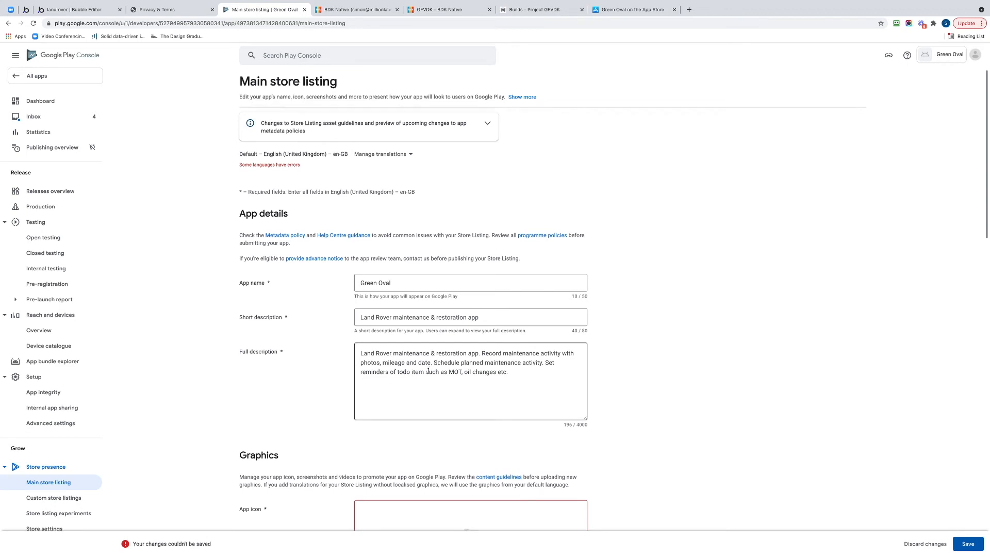
- Scroll the Main store listing down to the phone and tablet screenshot upload fields
scroll("down", 3)
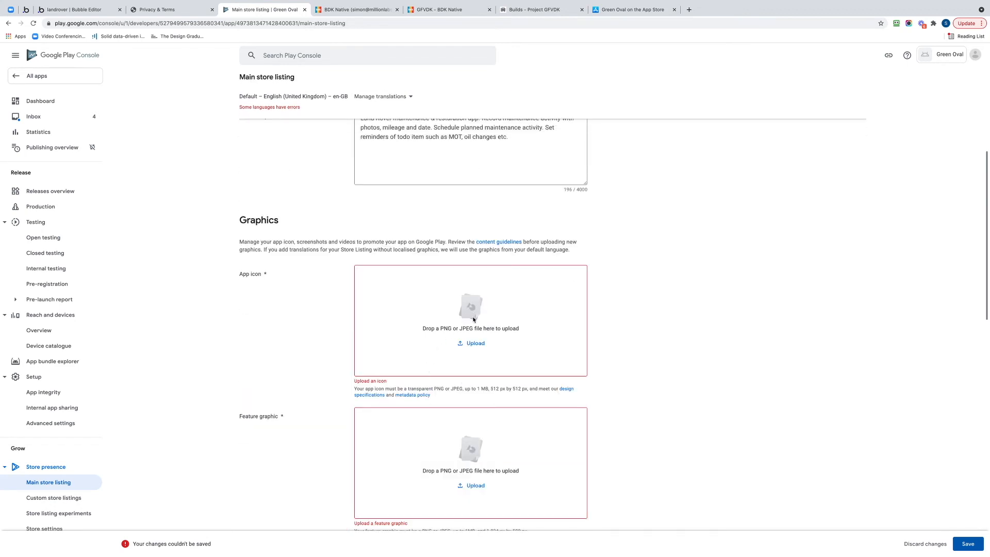
scroll("down", 3)
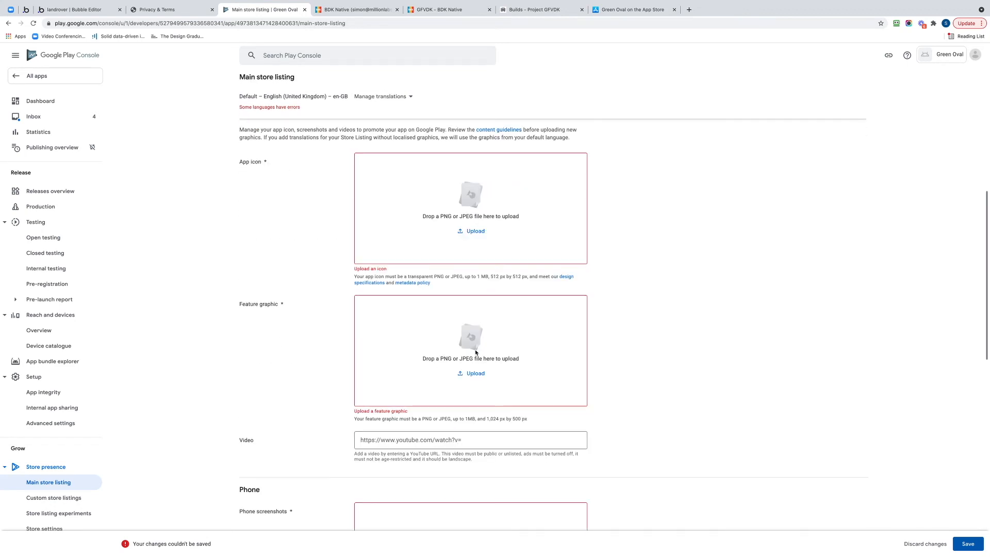
scroll("down", 3)
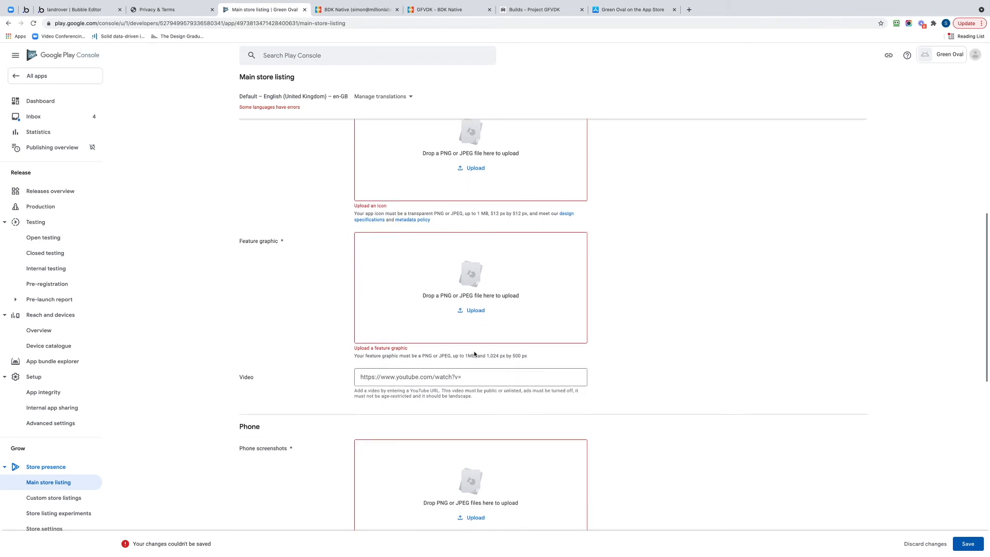
left_click(470, 377)
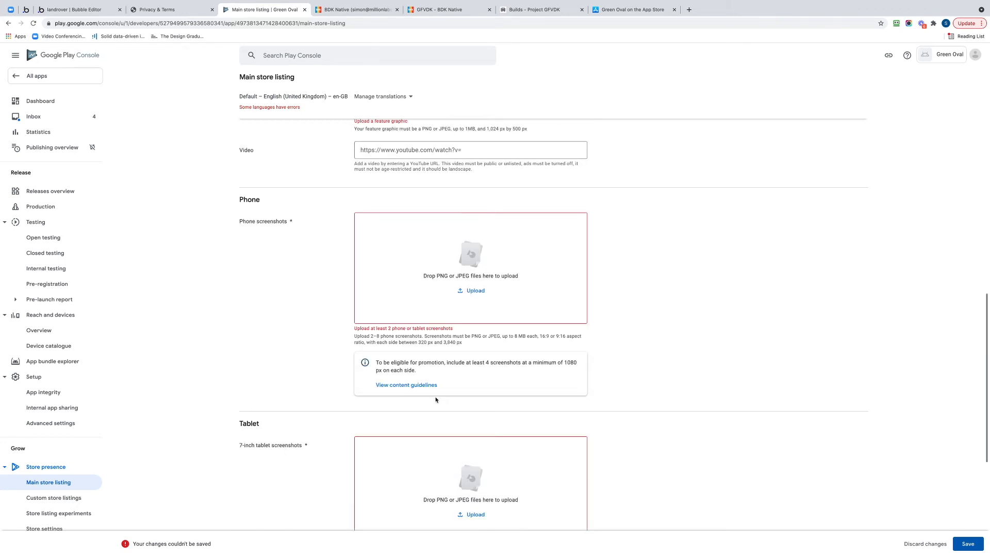
scroll("down", 3)
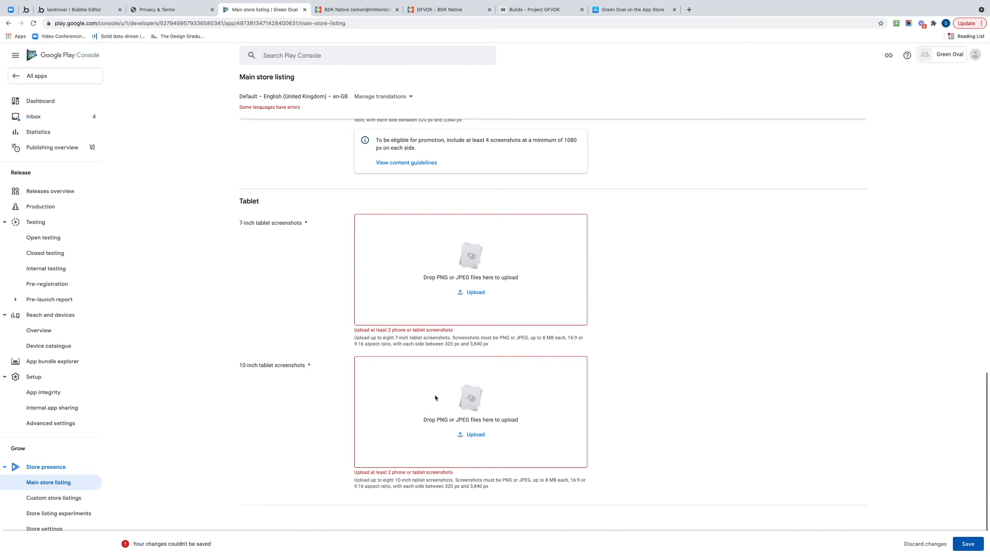
mouse_move(552, 410)
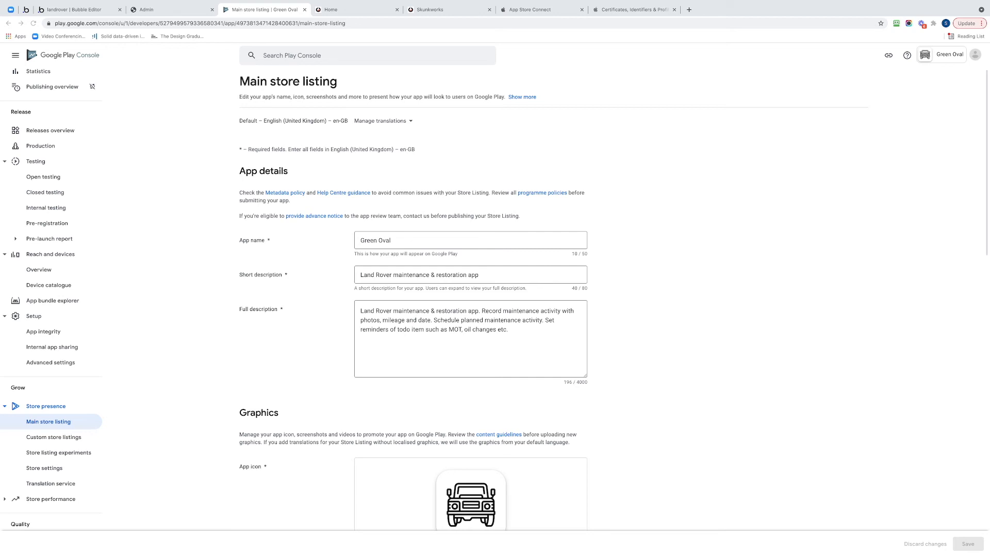
- Scroll through the listing to review the app icon, feature graphic and phone screenshots
scroll("down", 3)
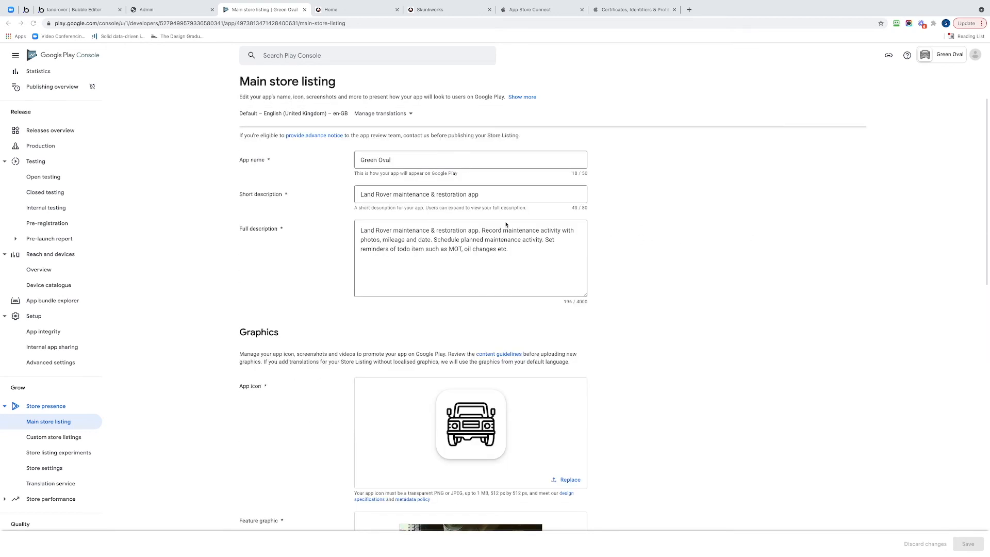
scroll("down", 3)
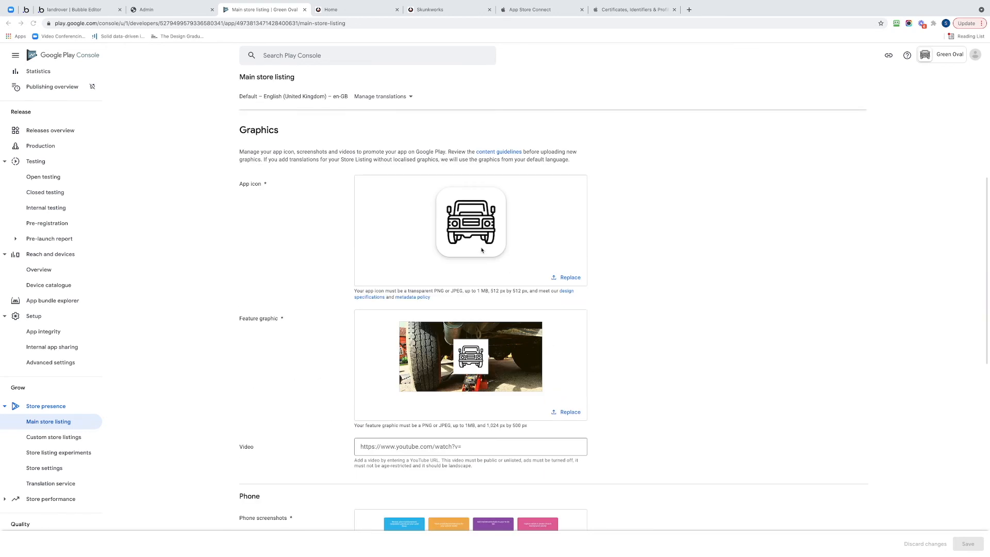
scroll("down", 3)
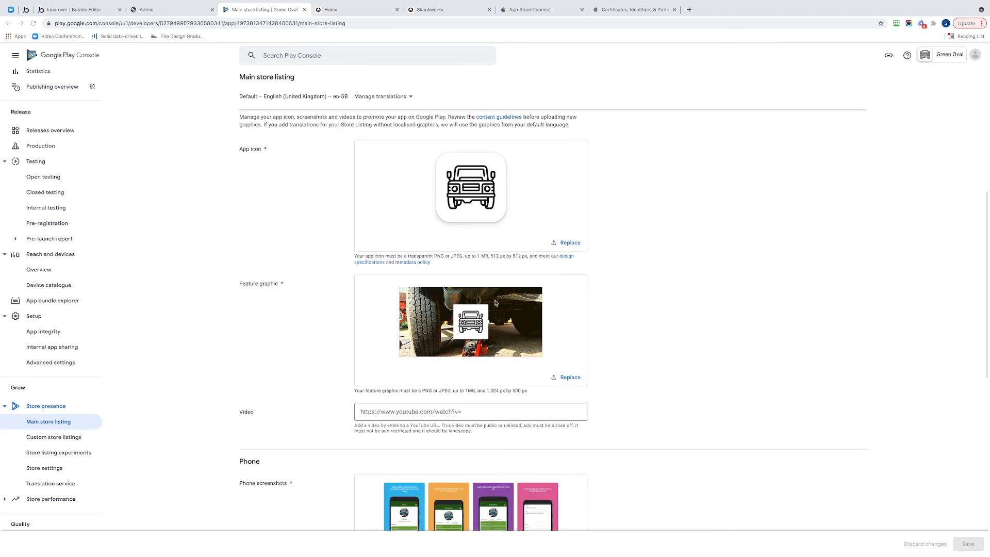
scroll("down", 3)
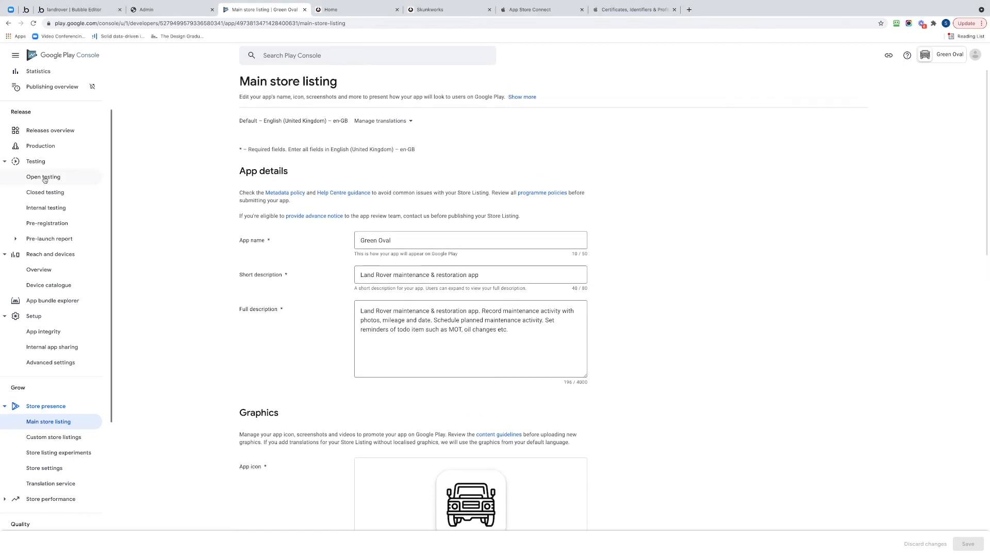
- Review the open testing release with its 3 warnings and start the roll-out
left_click(43, 177)
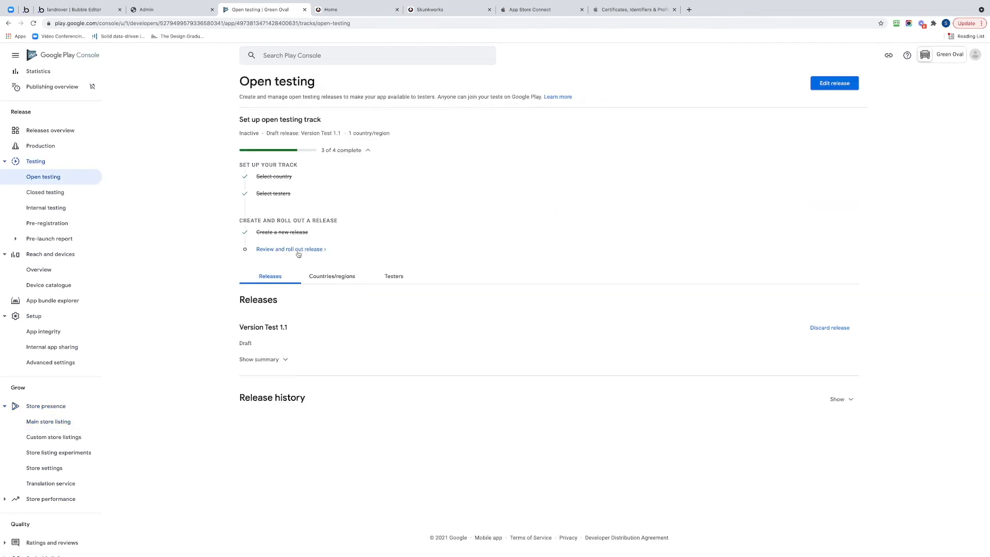
left_click(290, 249)
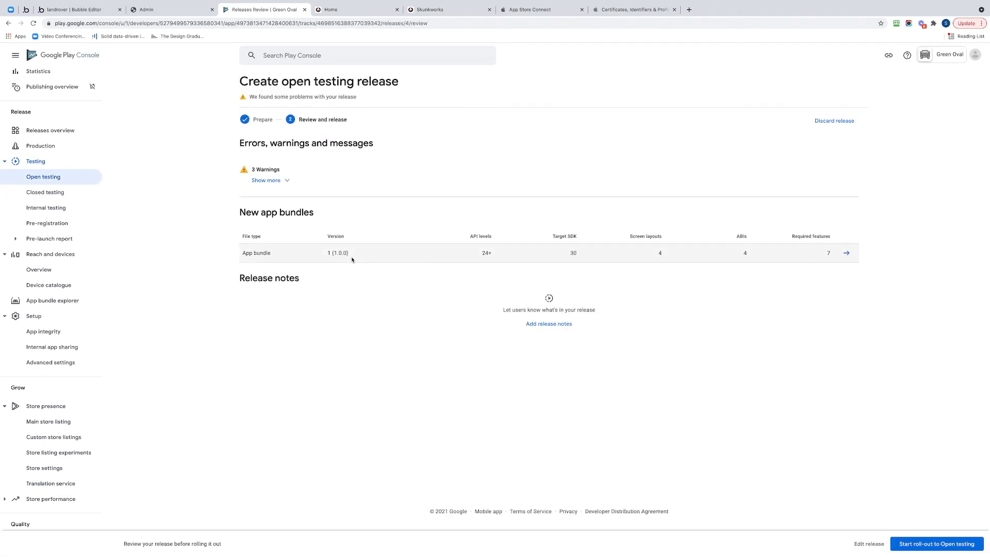
mouse_move(716, 289)
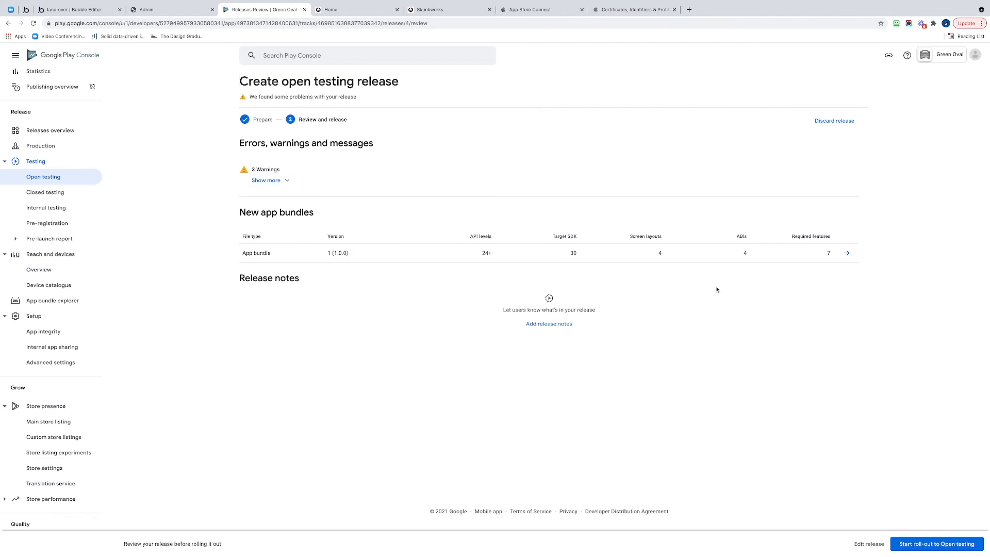
mouse_move(325, 272)
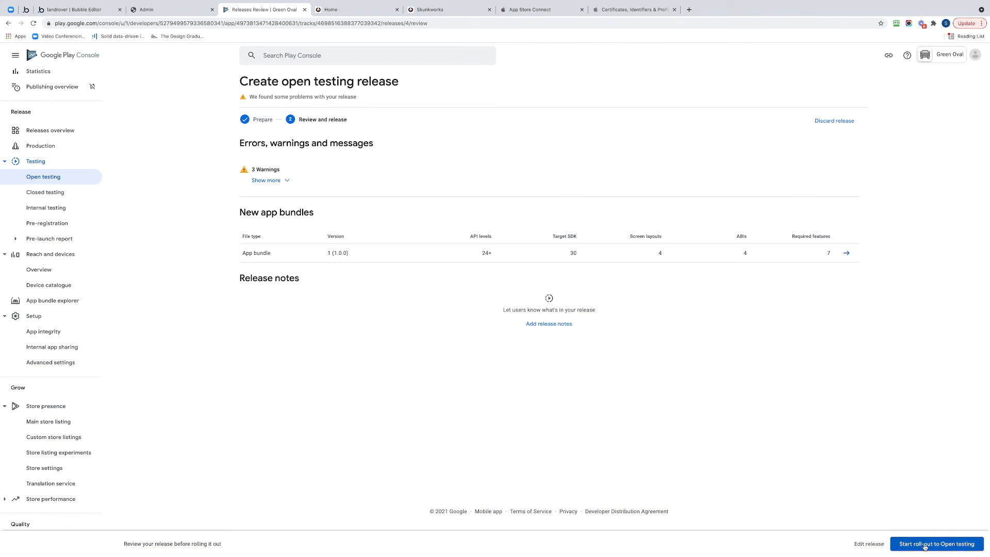
left_click(936, 543)
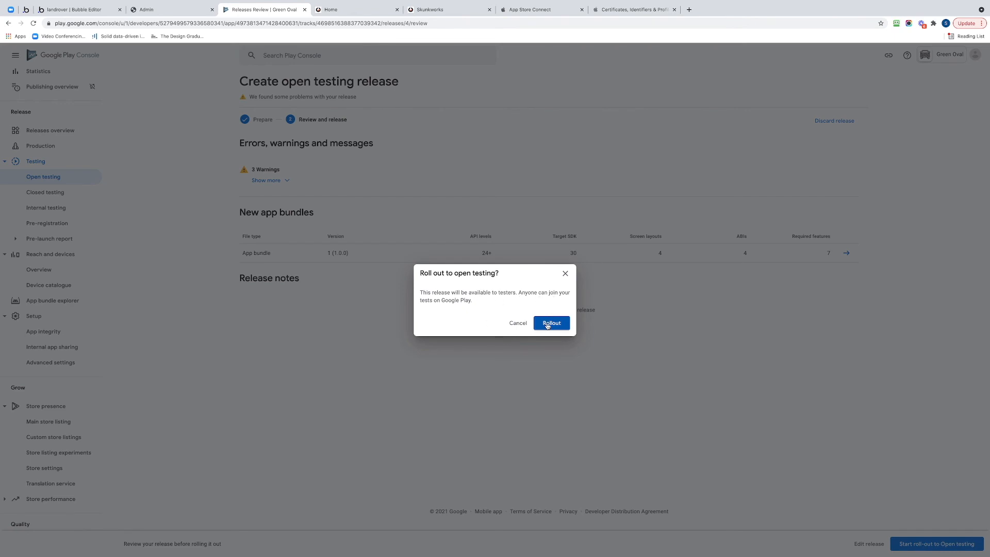
- Confirm rolling out Version Test 1.1 to Open testing
left_click(551, 323)
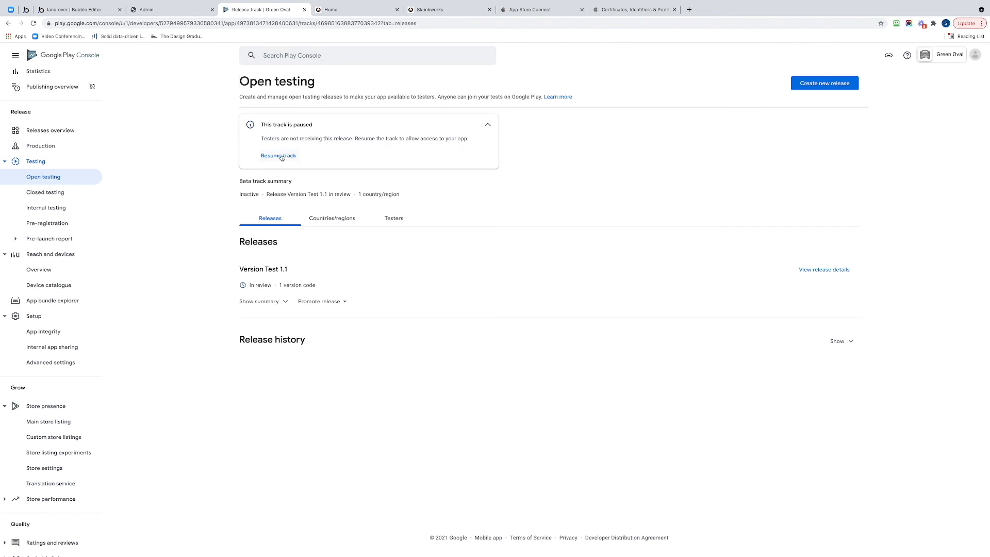
- Resume the paused open testing track so Version Test 1.1 stays in review
left_click(277, 156)
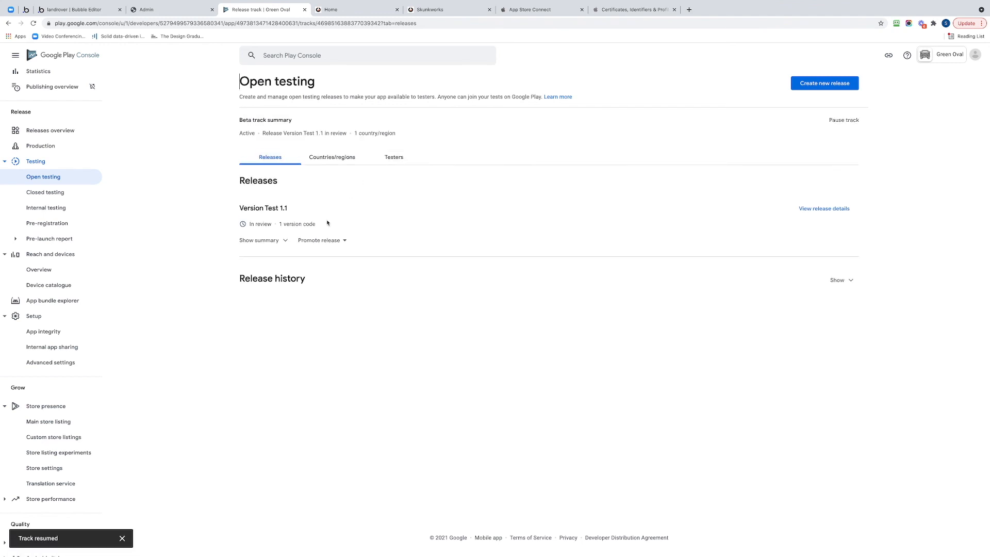
mouse_move(387, 241)
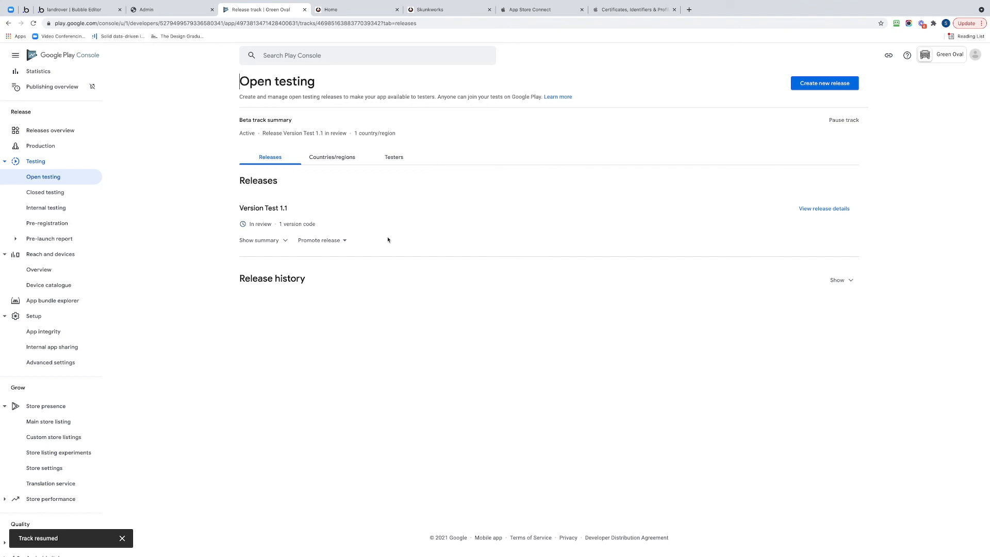
mouse_move(380, 219)
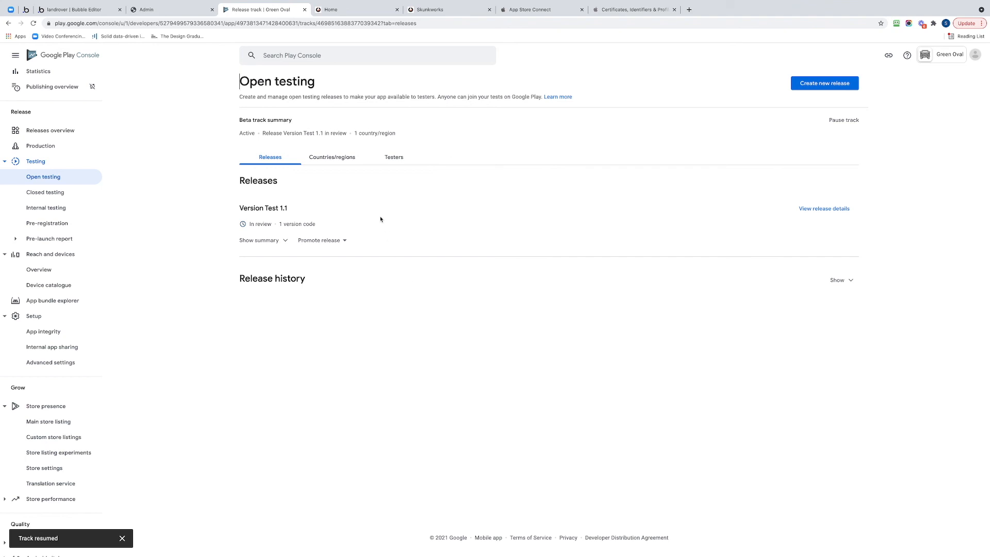
mouse_move(338, 177)
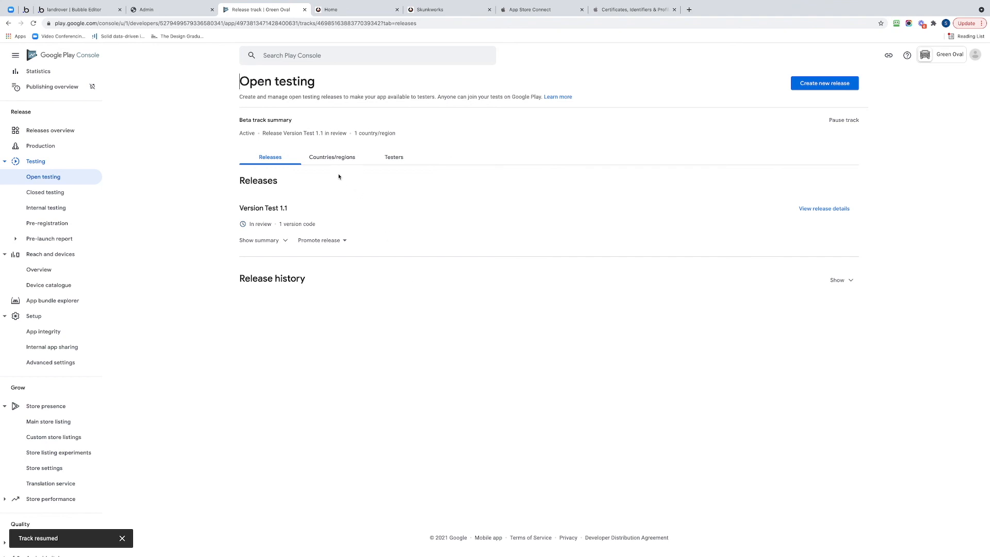
left_click(393, 156)
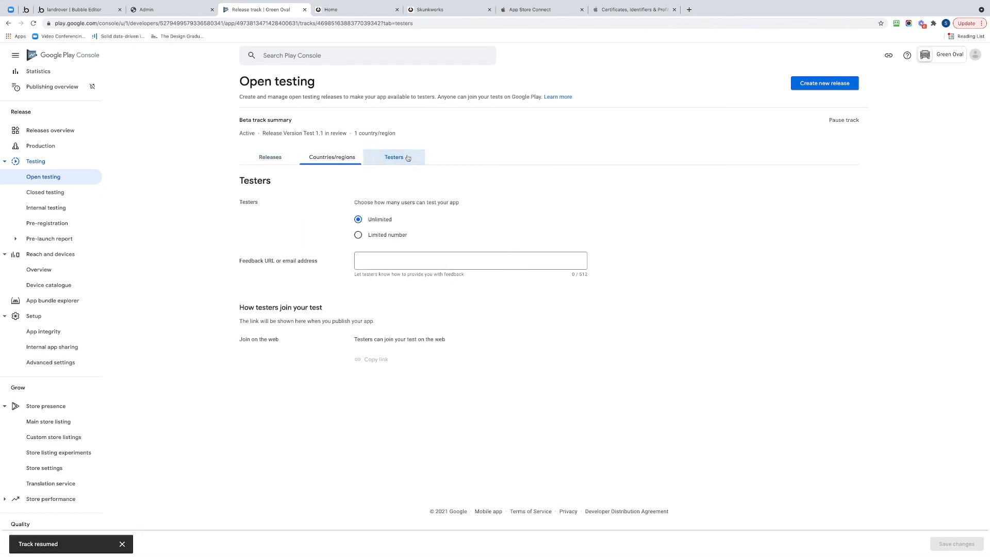
left_click(394, 156)
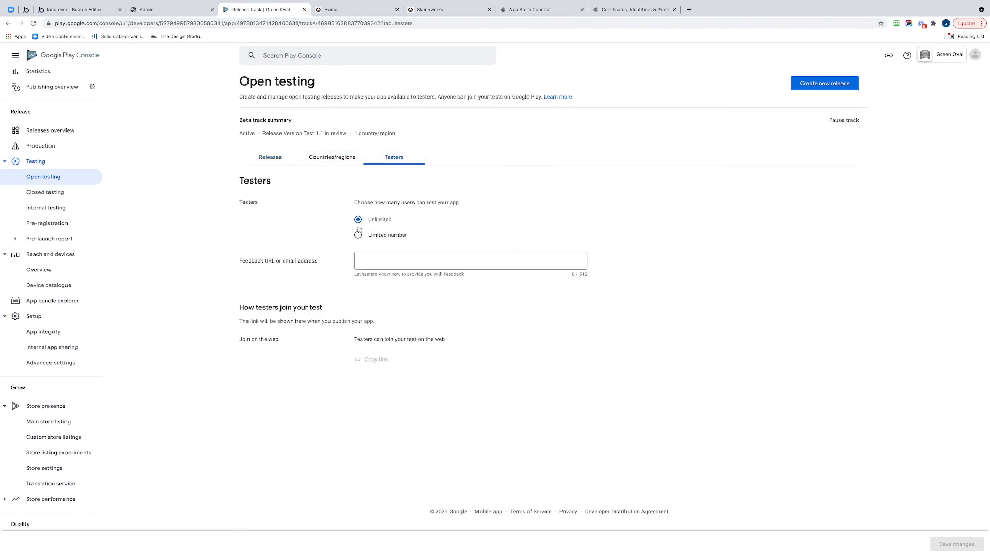
left_click(331, 157)
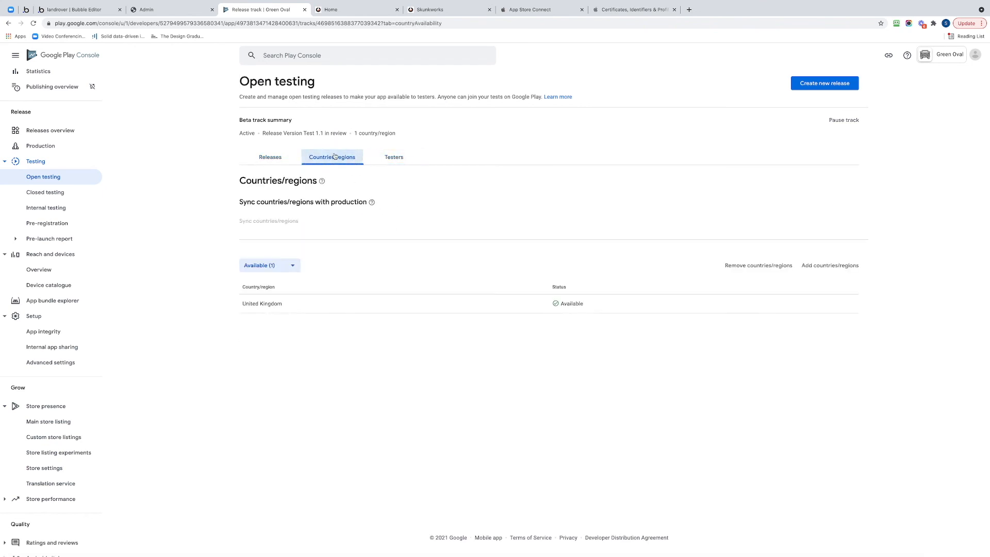
left_click(269, 156)
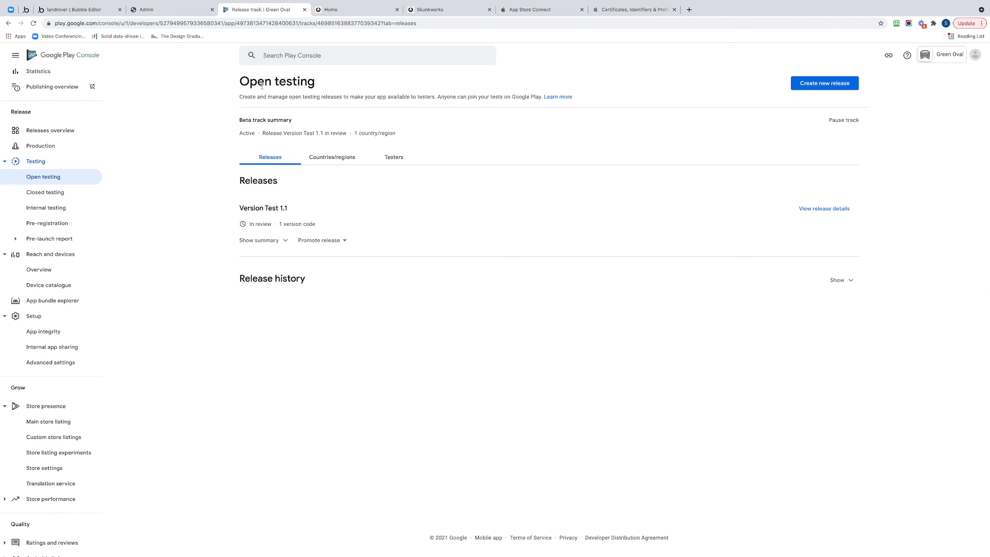
mouse_move(561, 113)
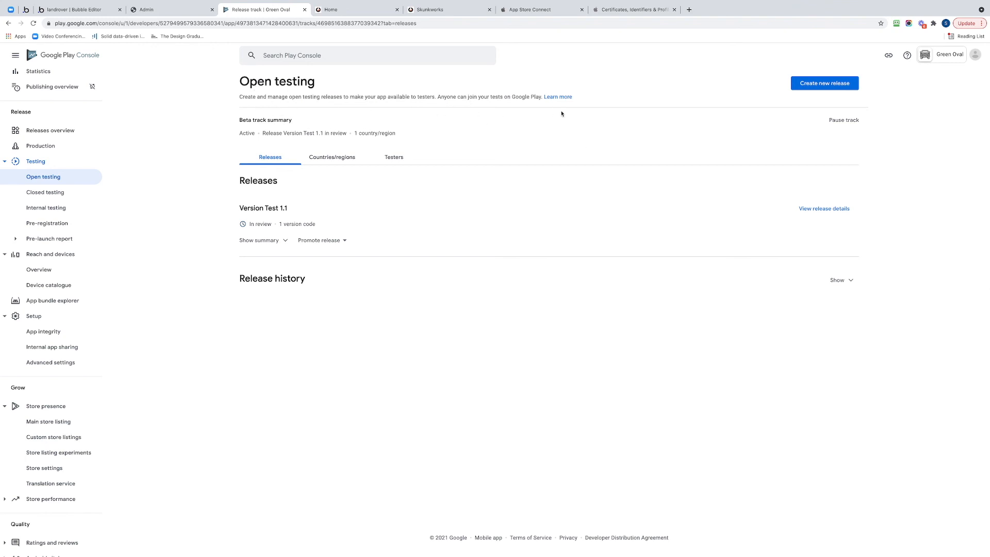
mouse_move(474, 232)
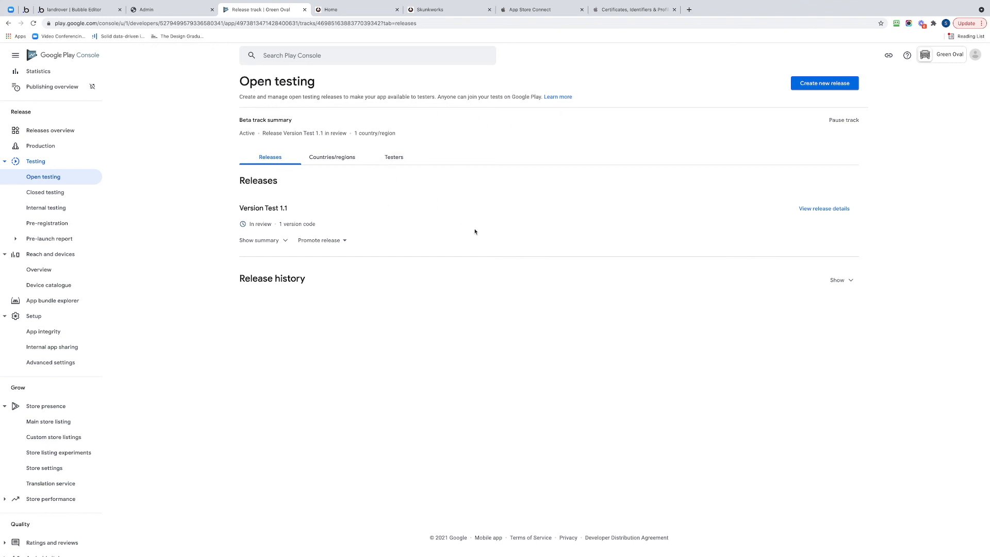